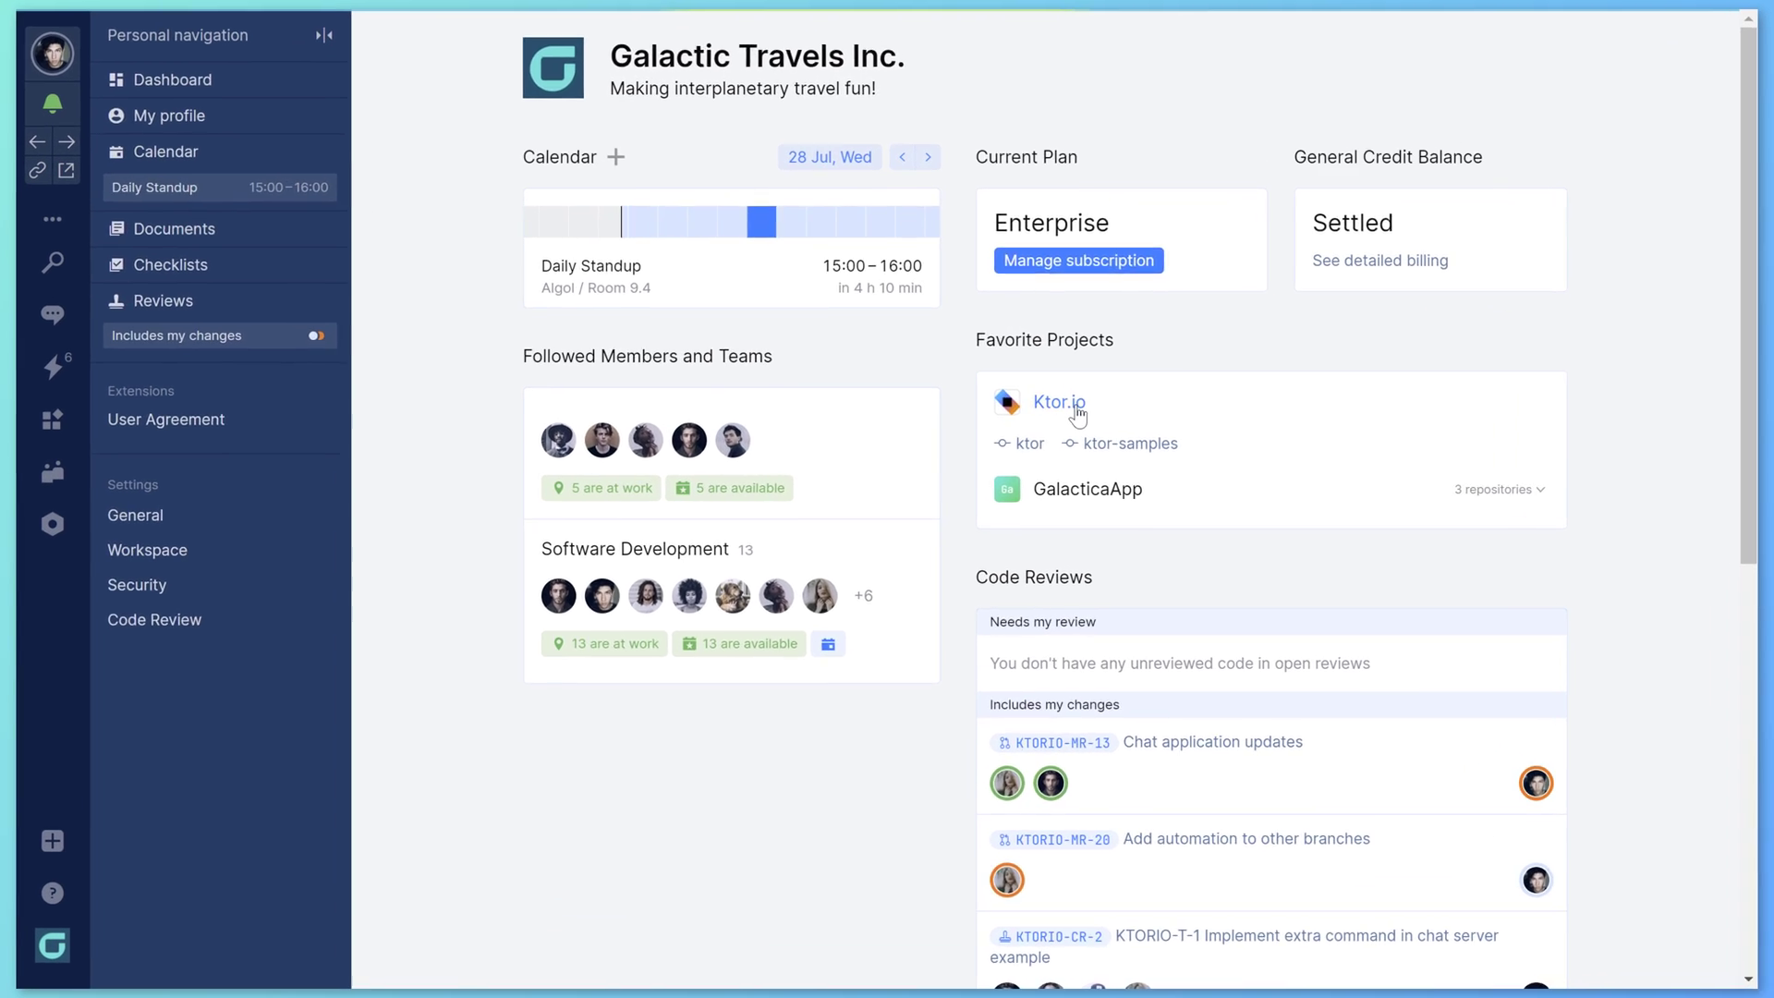
Go into the Ktor.io project from the Favorite Projects list.
left_click(1057, 401)
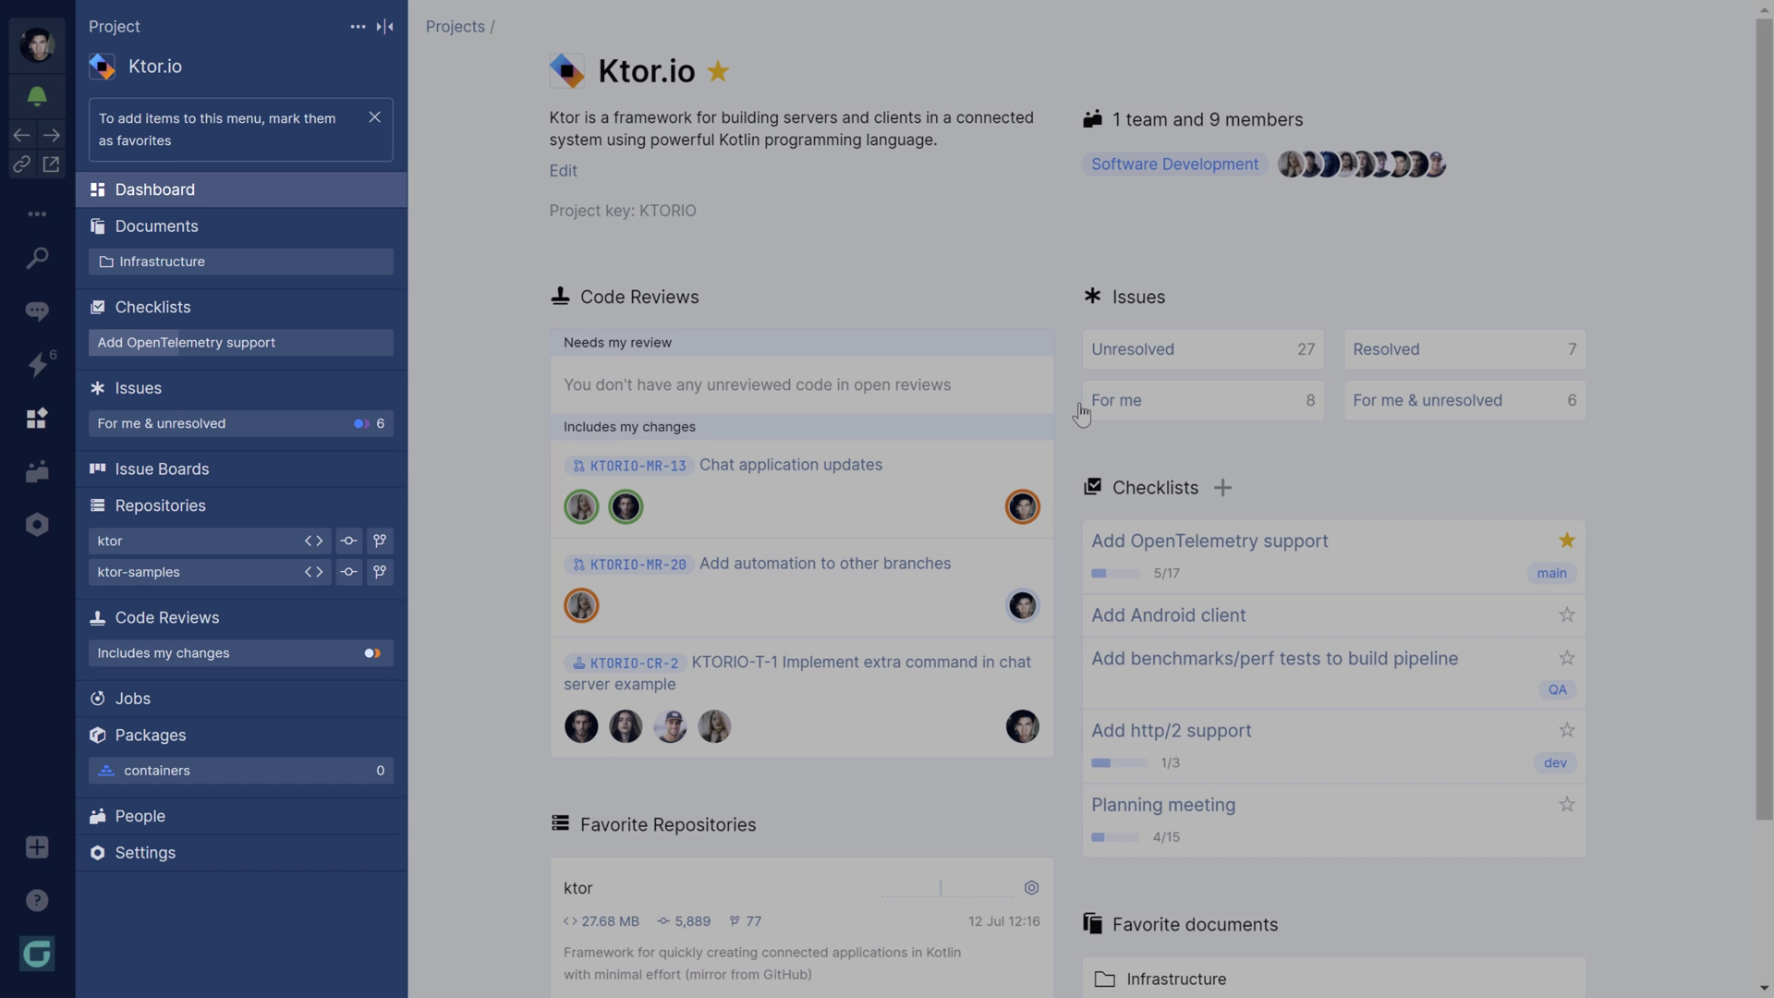
mouse_move(325, 724)
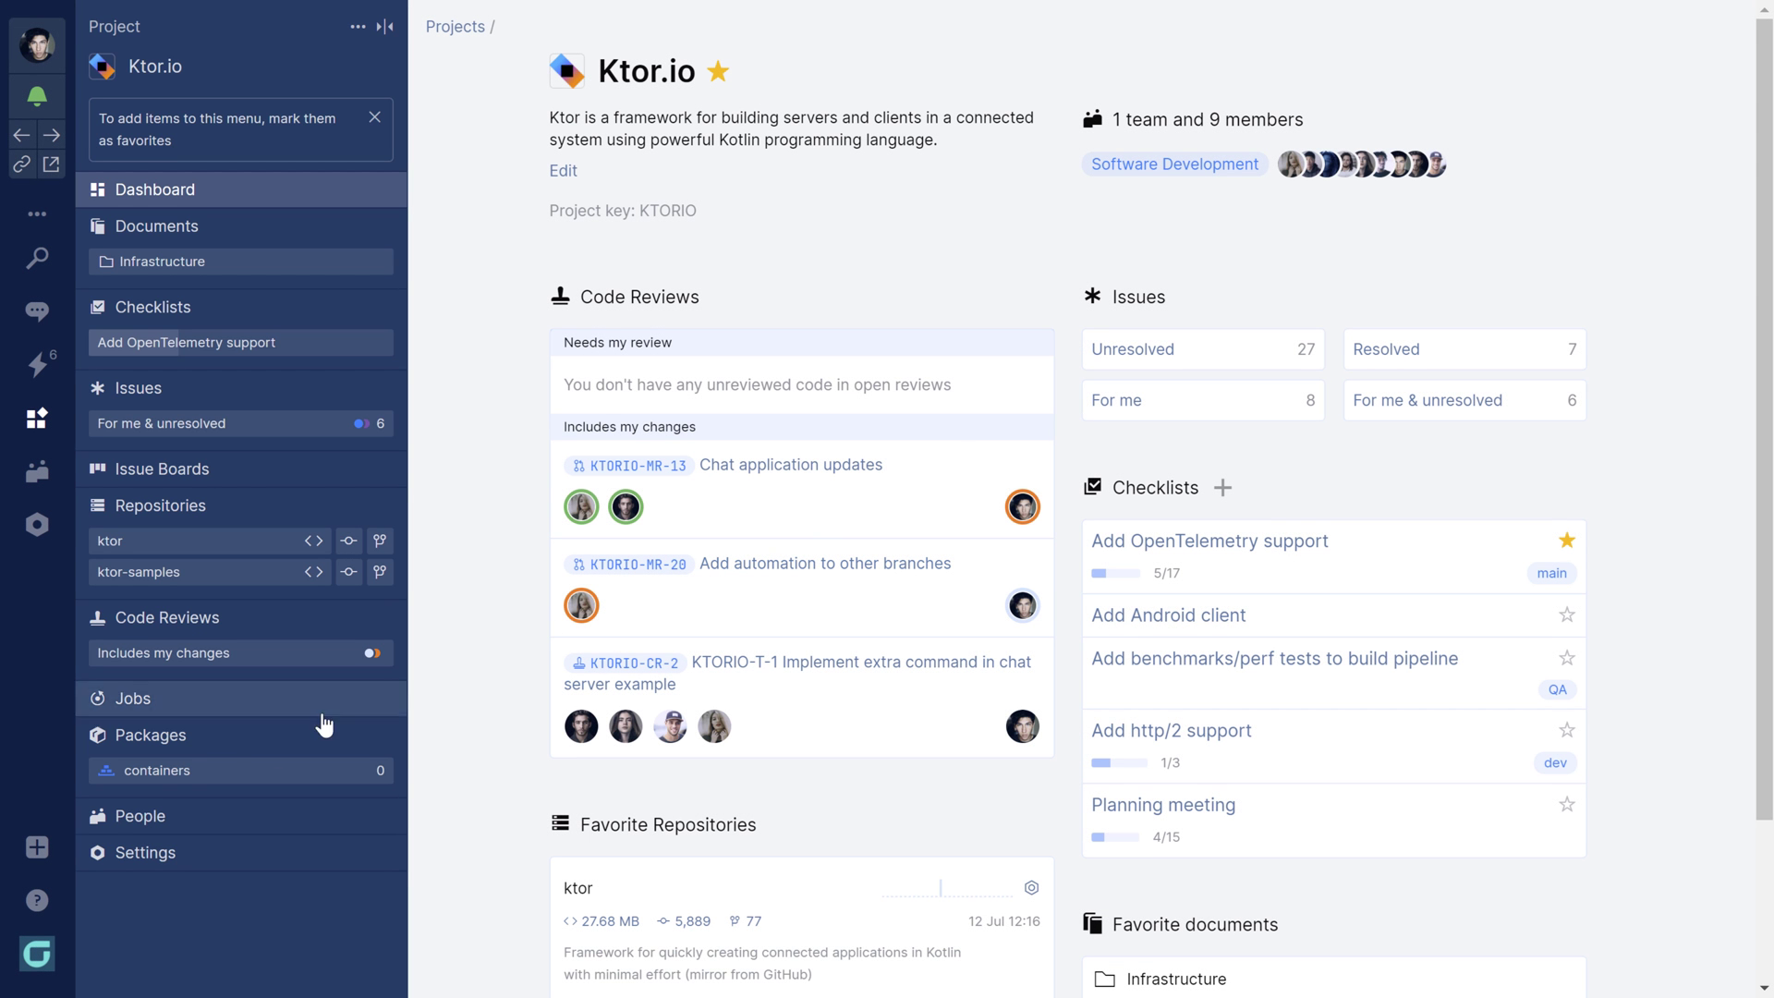
Start a new project named Atlas and attach the existing billing tag.
left_click(37, 846)
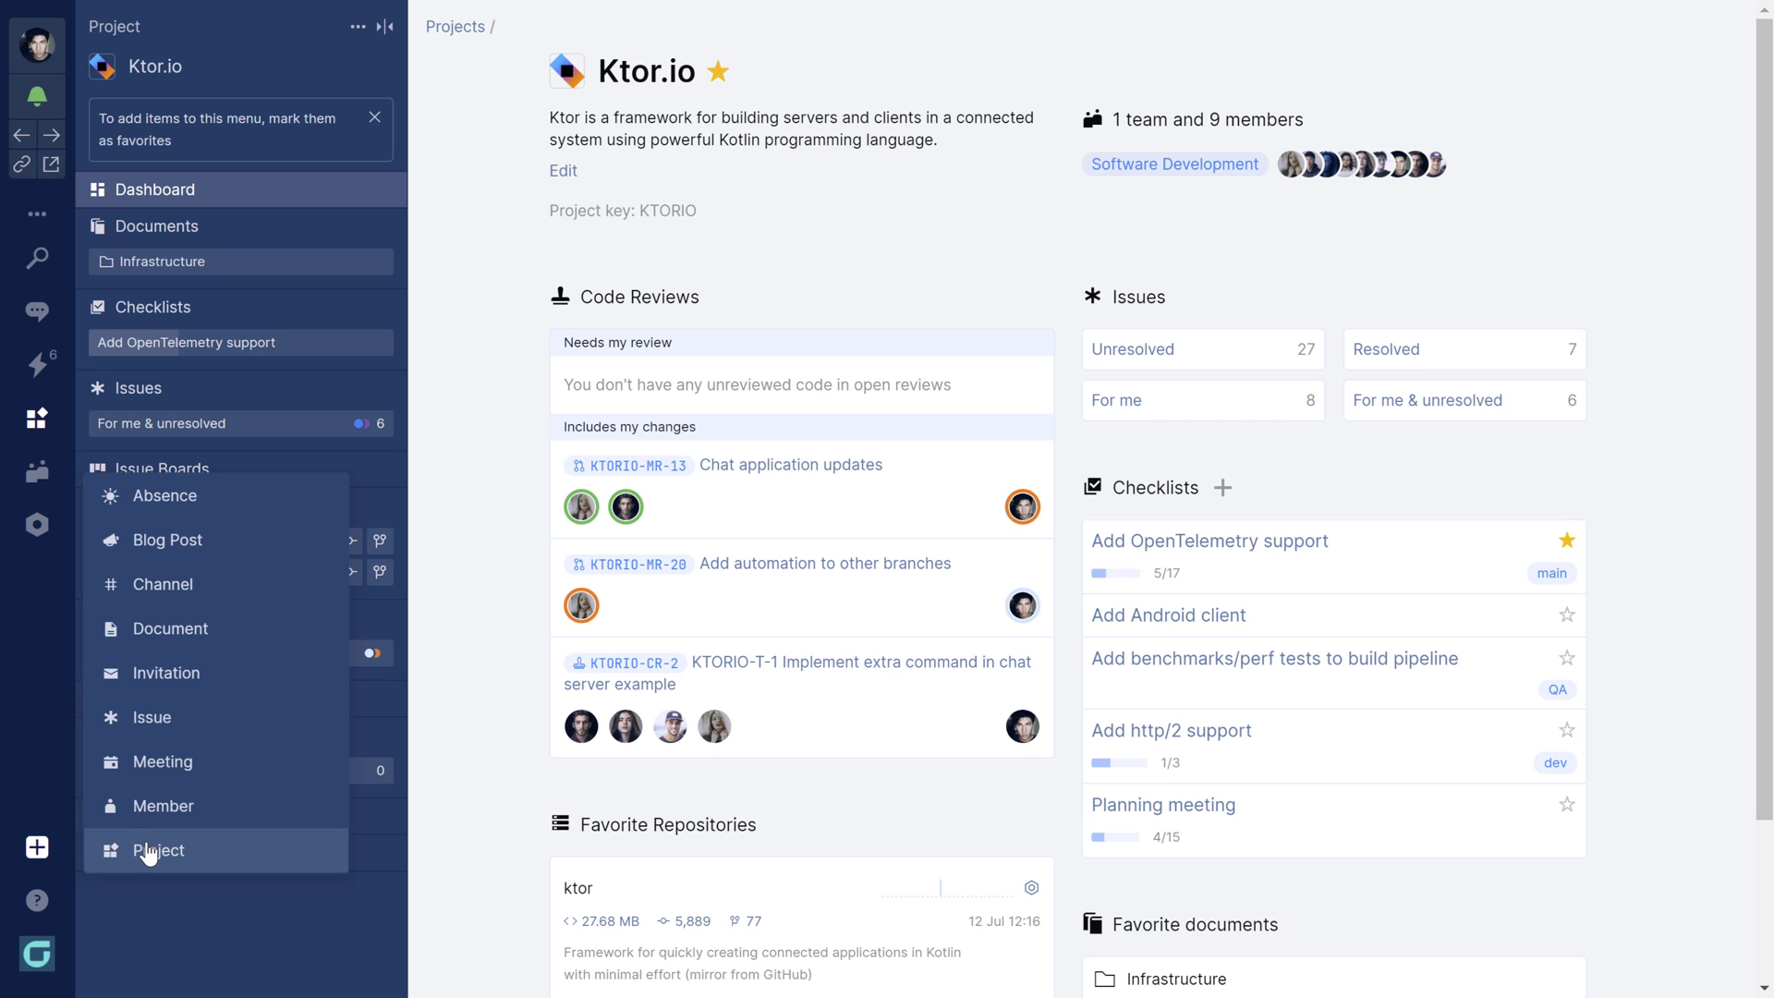
left_click(159, 850)
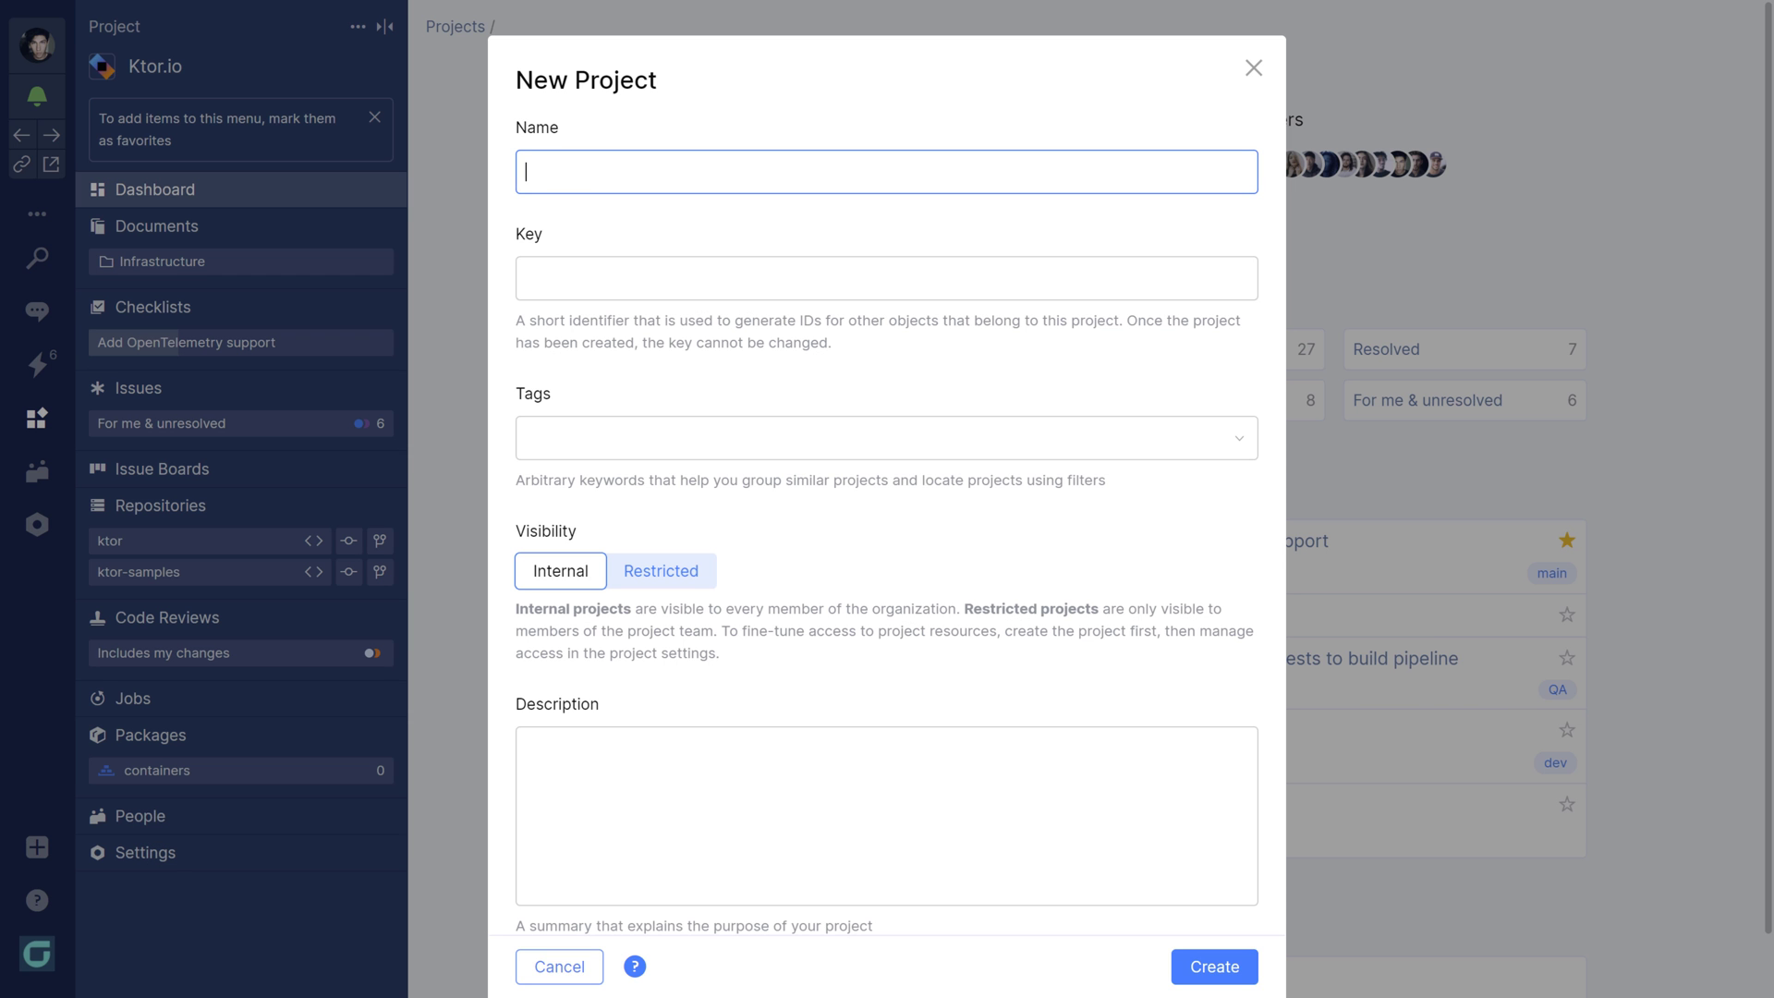
type("Atlas")
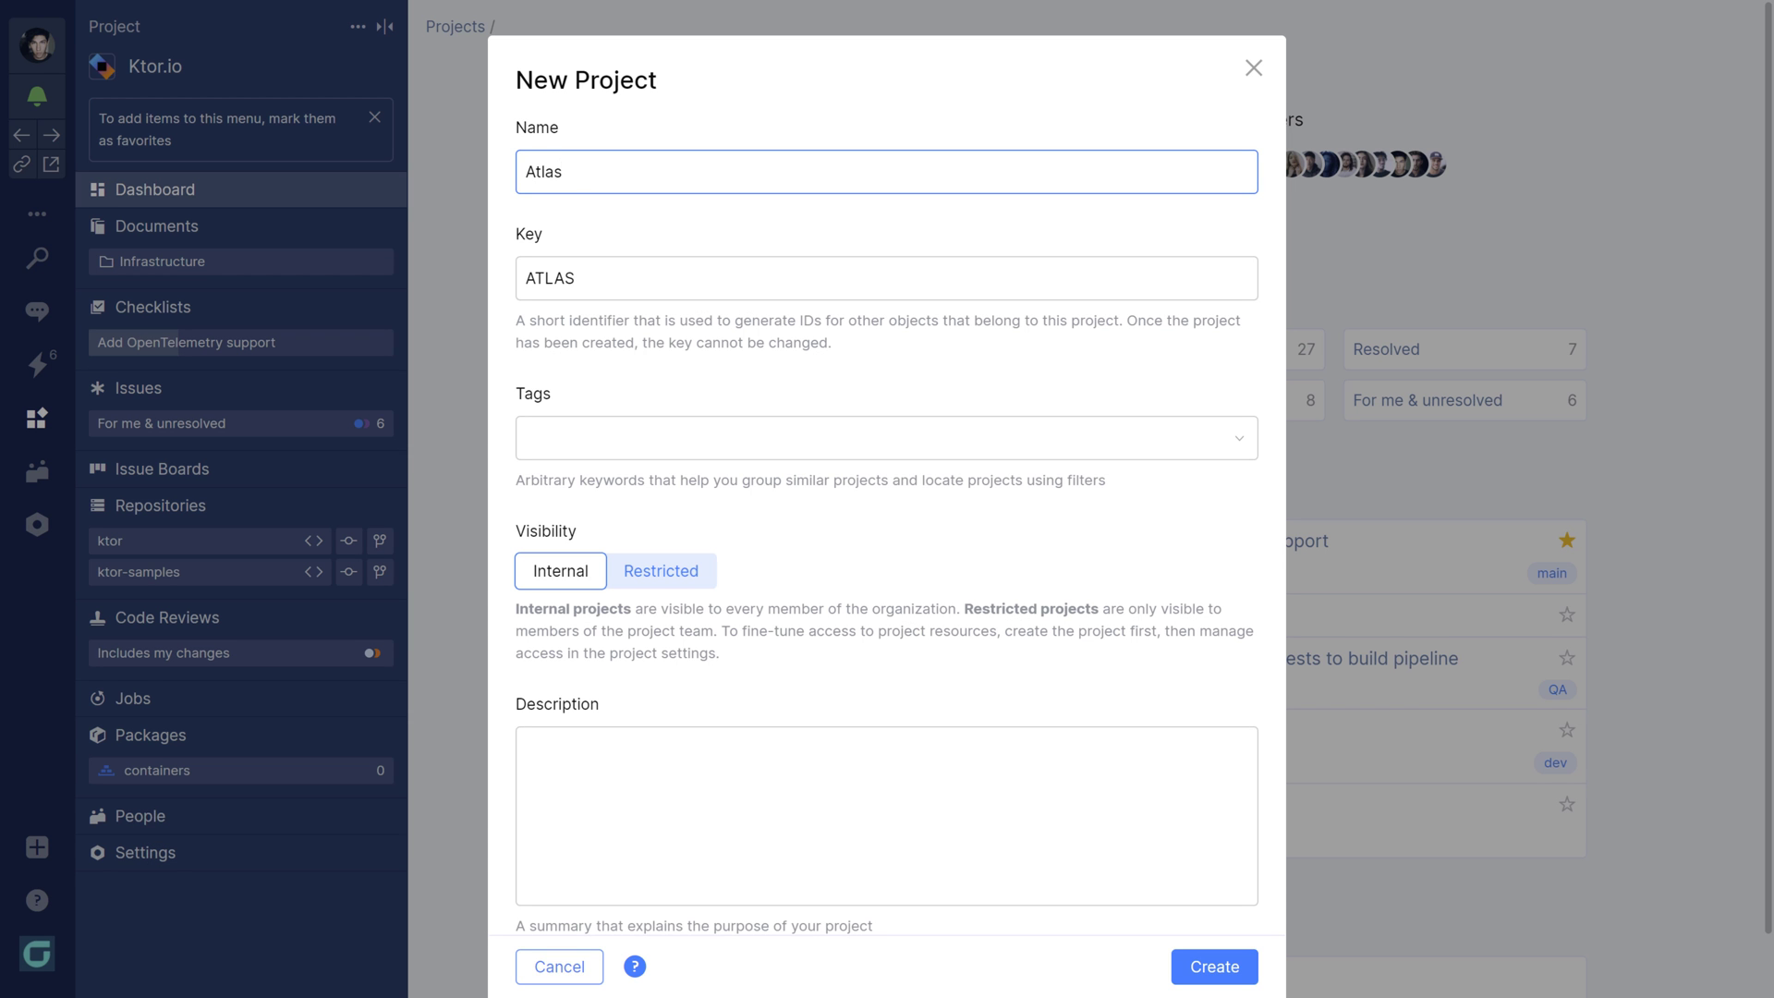
type("bil")
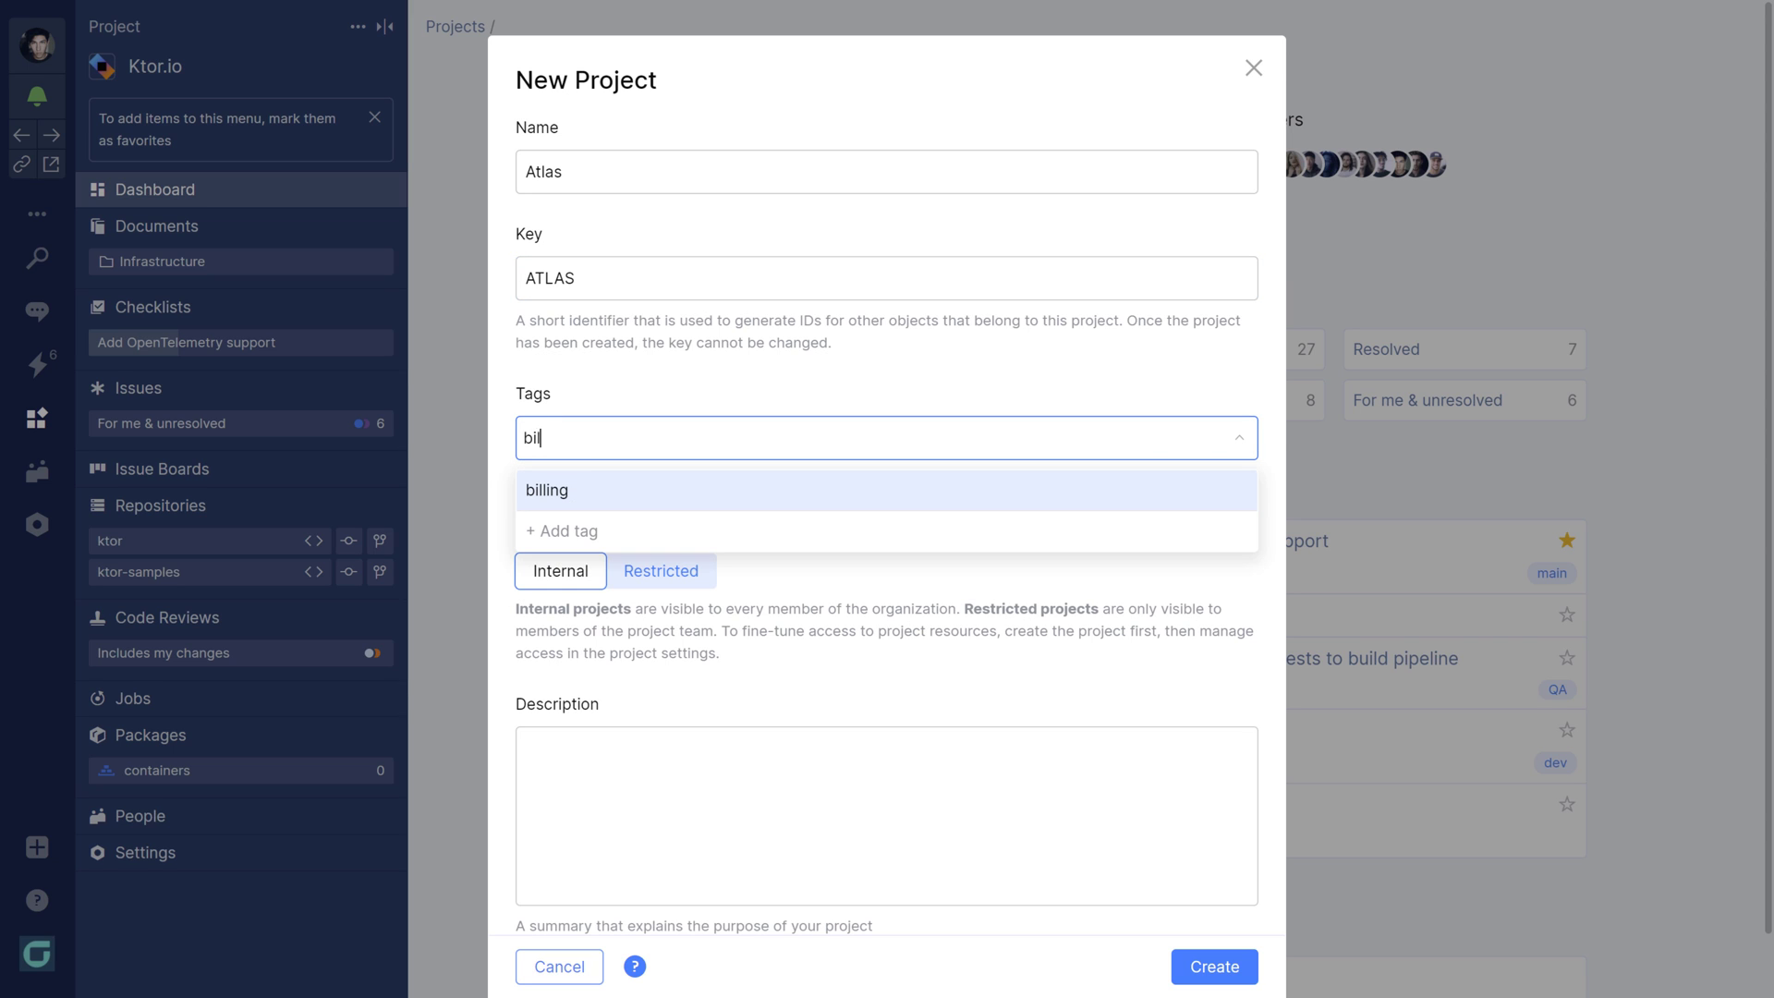
left_click(547, 489)
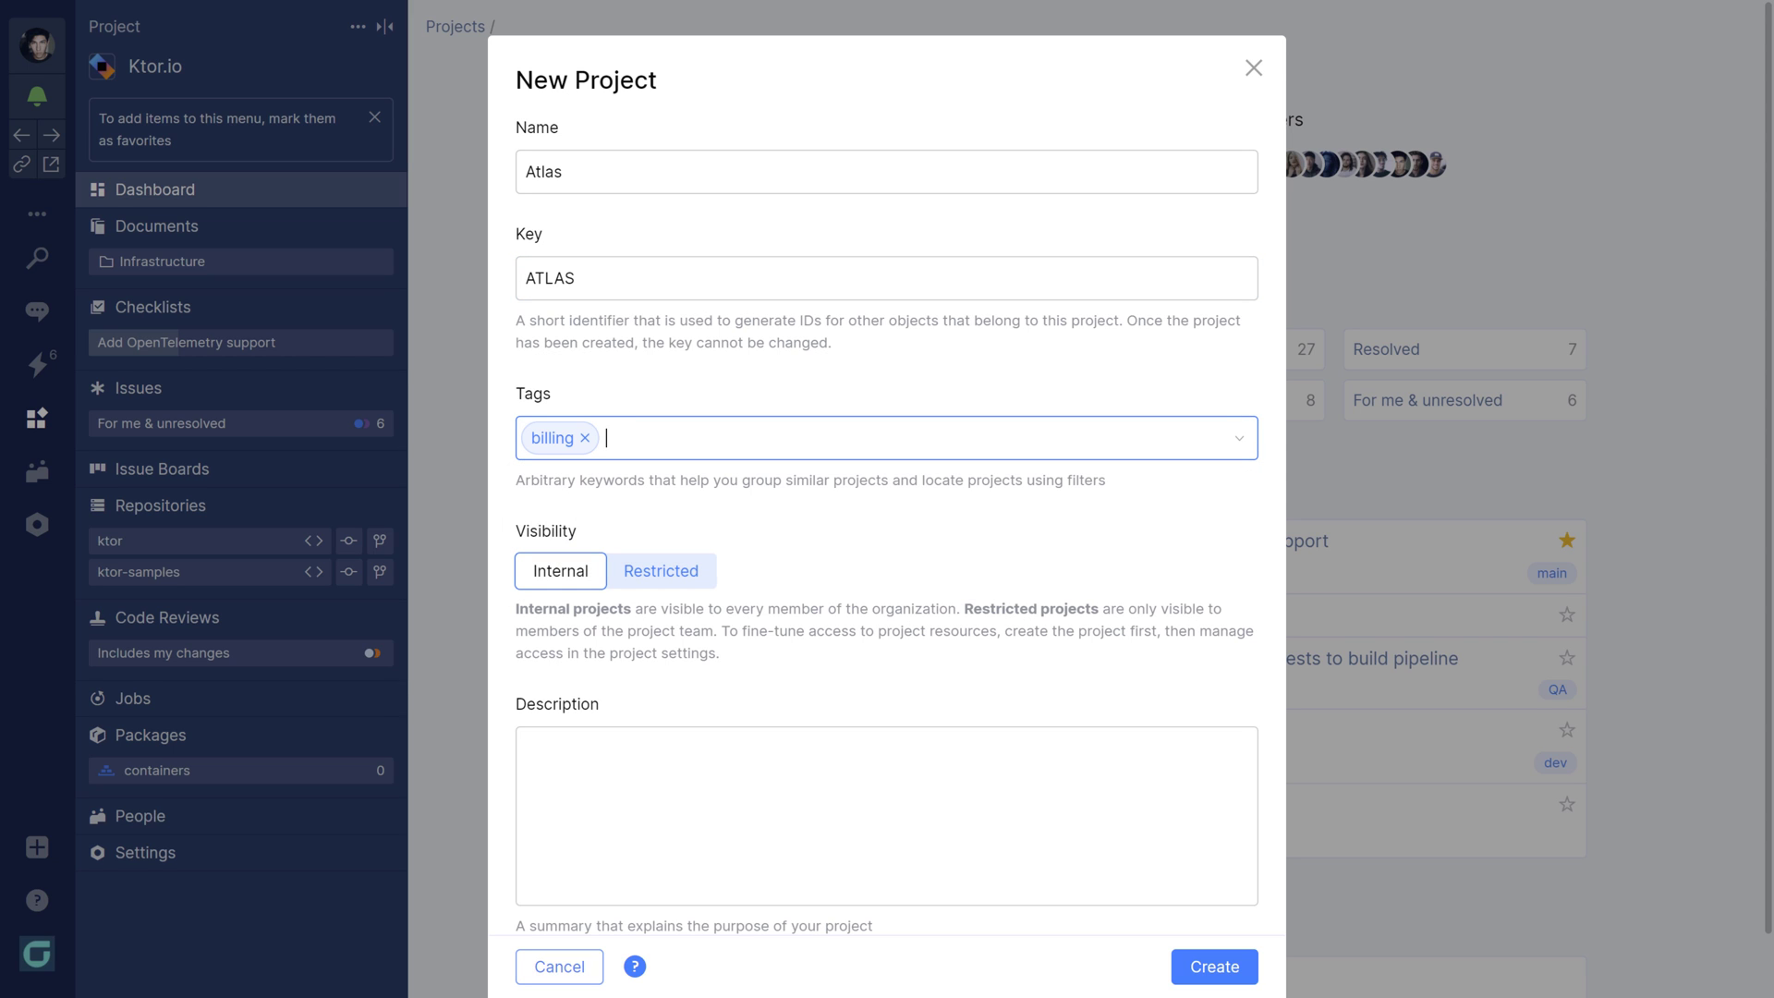
Describe it as 'The new billing application' and create the Atlas project.
type("The new billing appl")
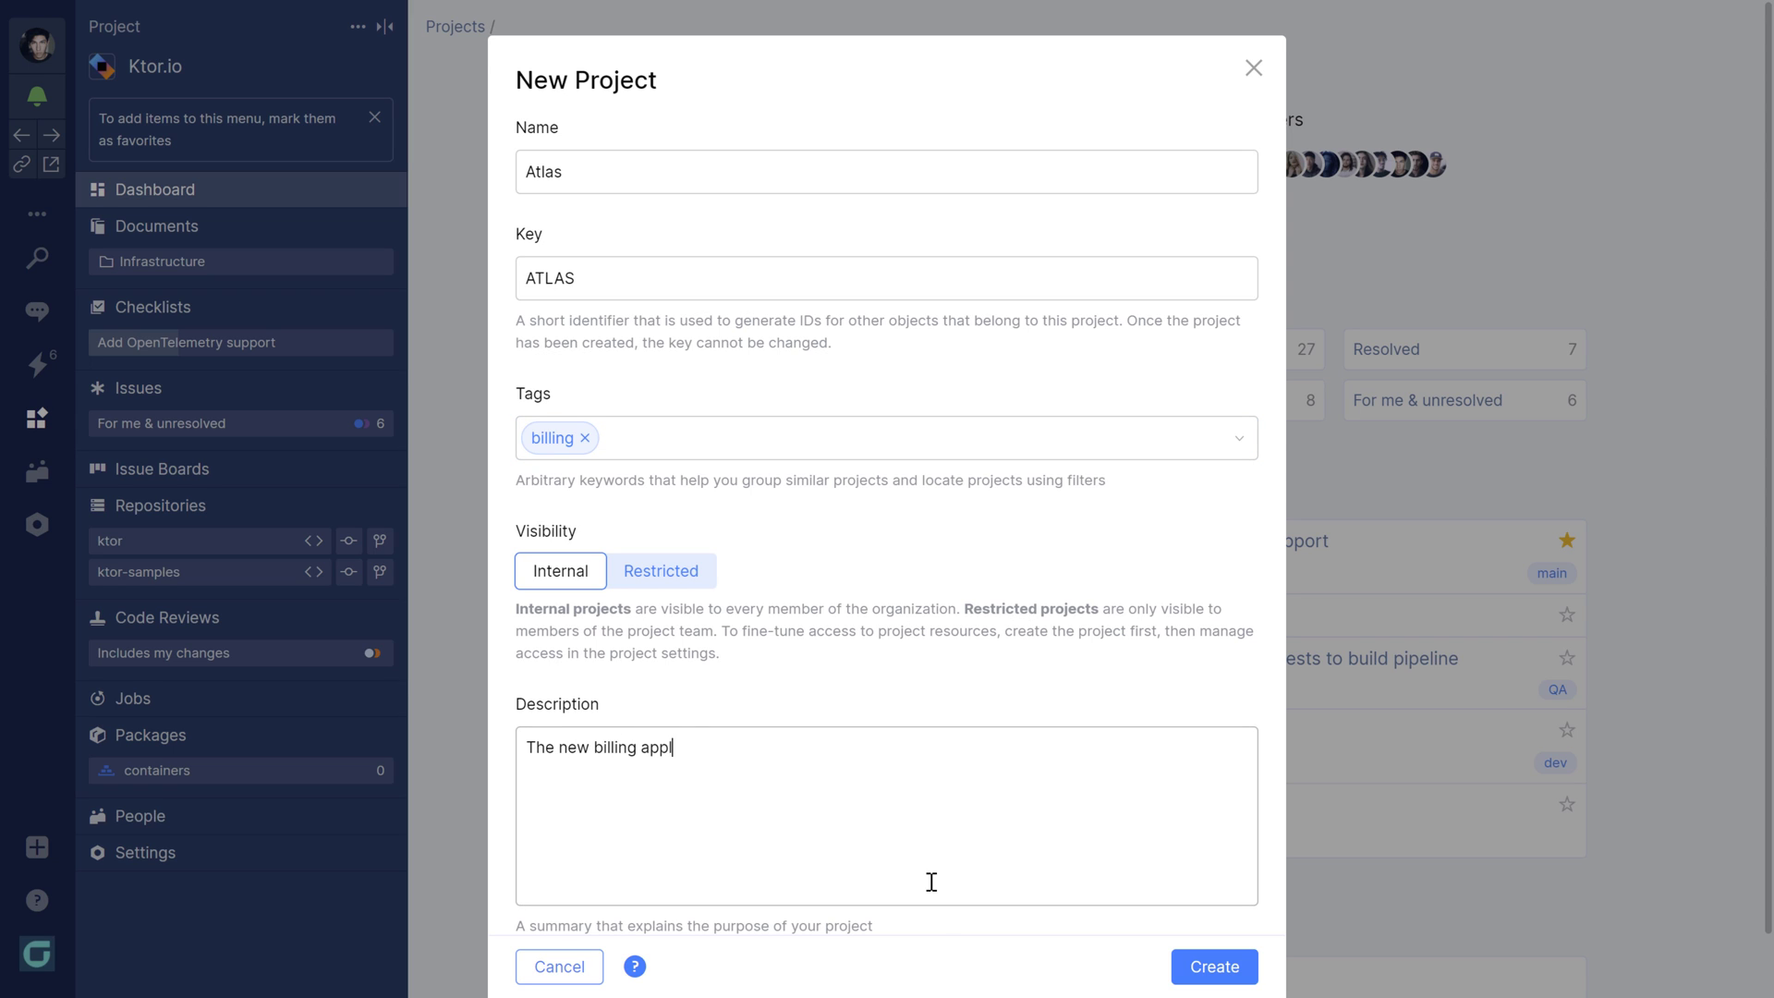
type("ication")
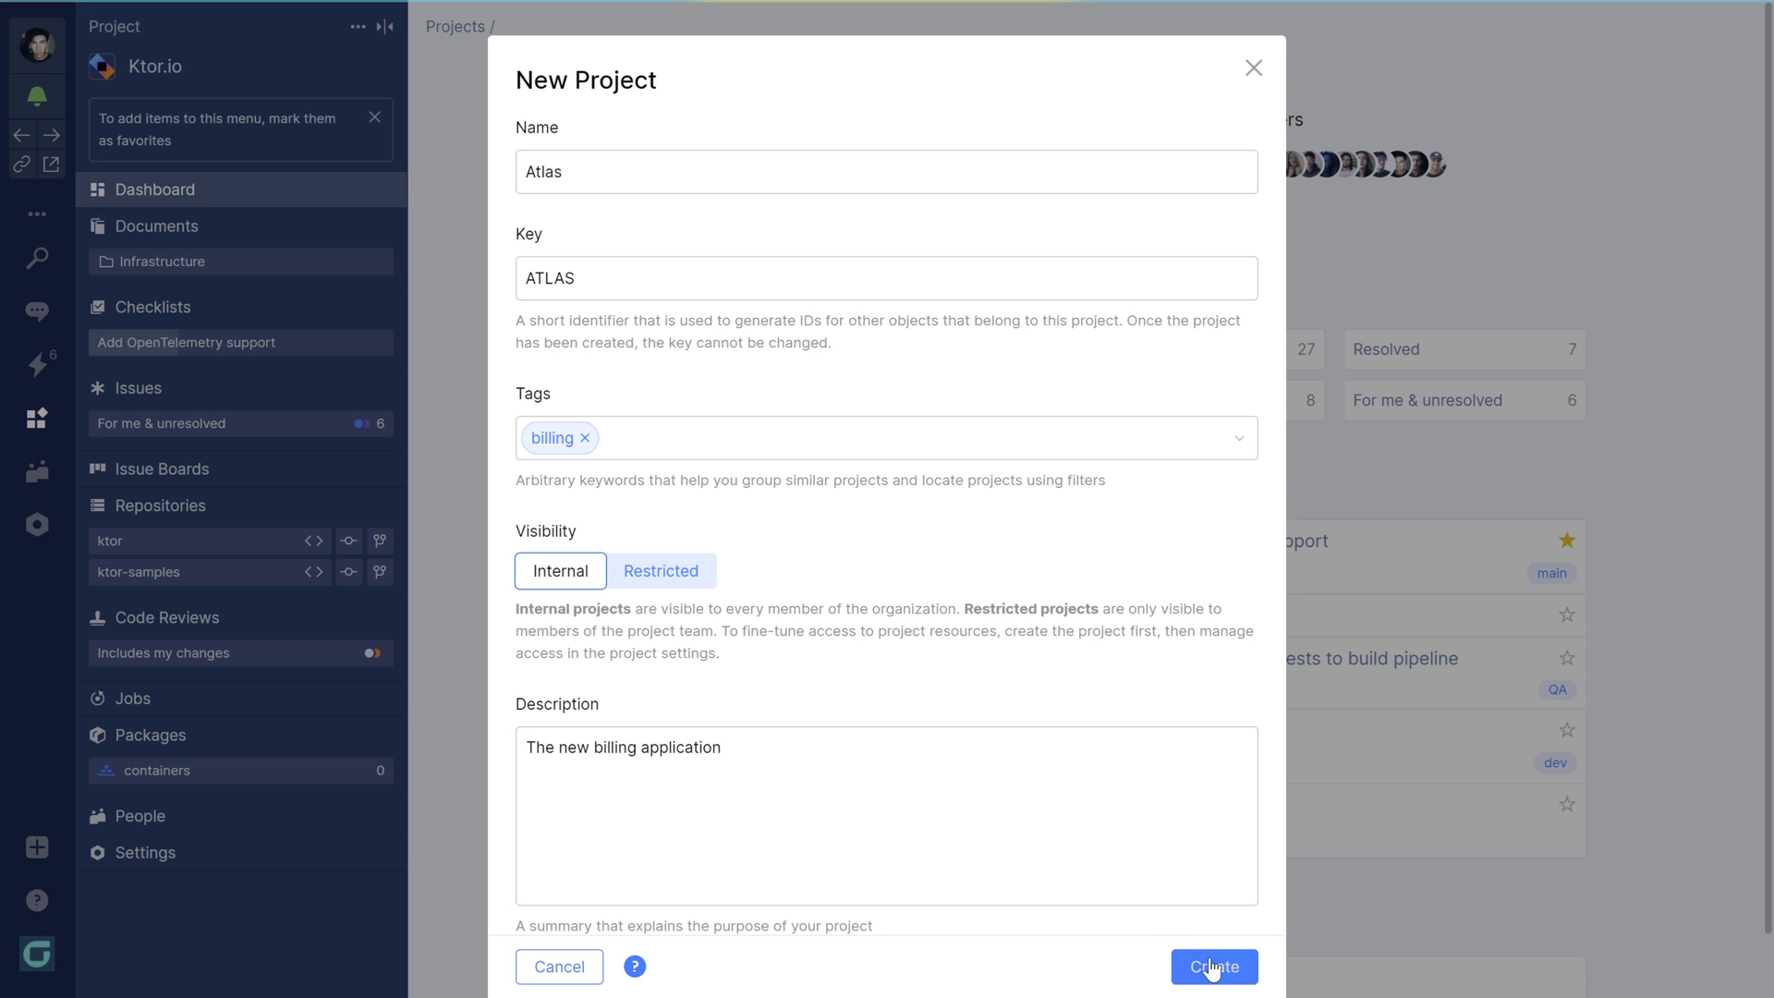
left_click(1212, 966)
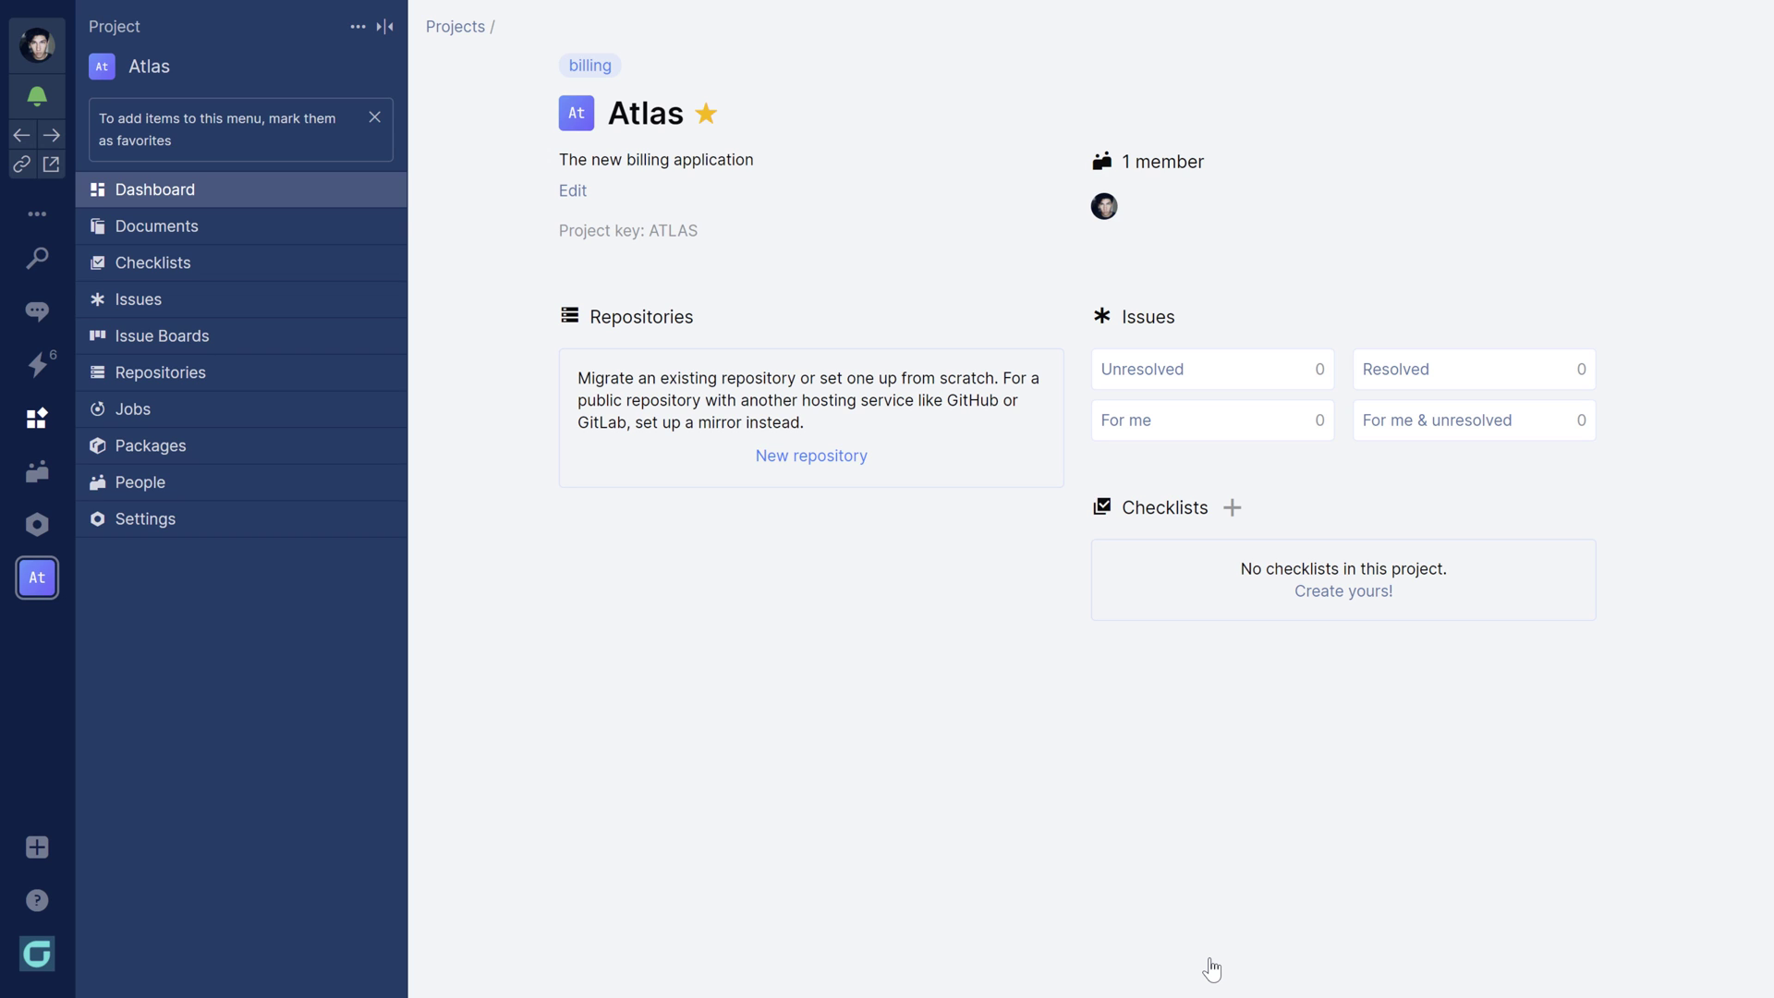
mouse_move(484, 618)
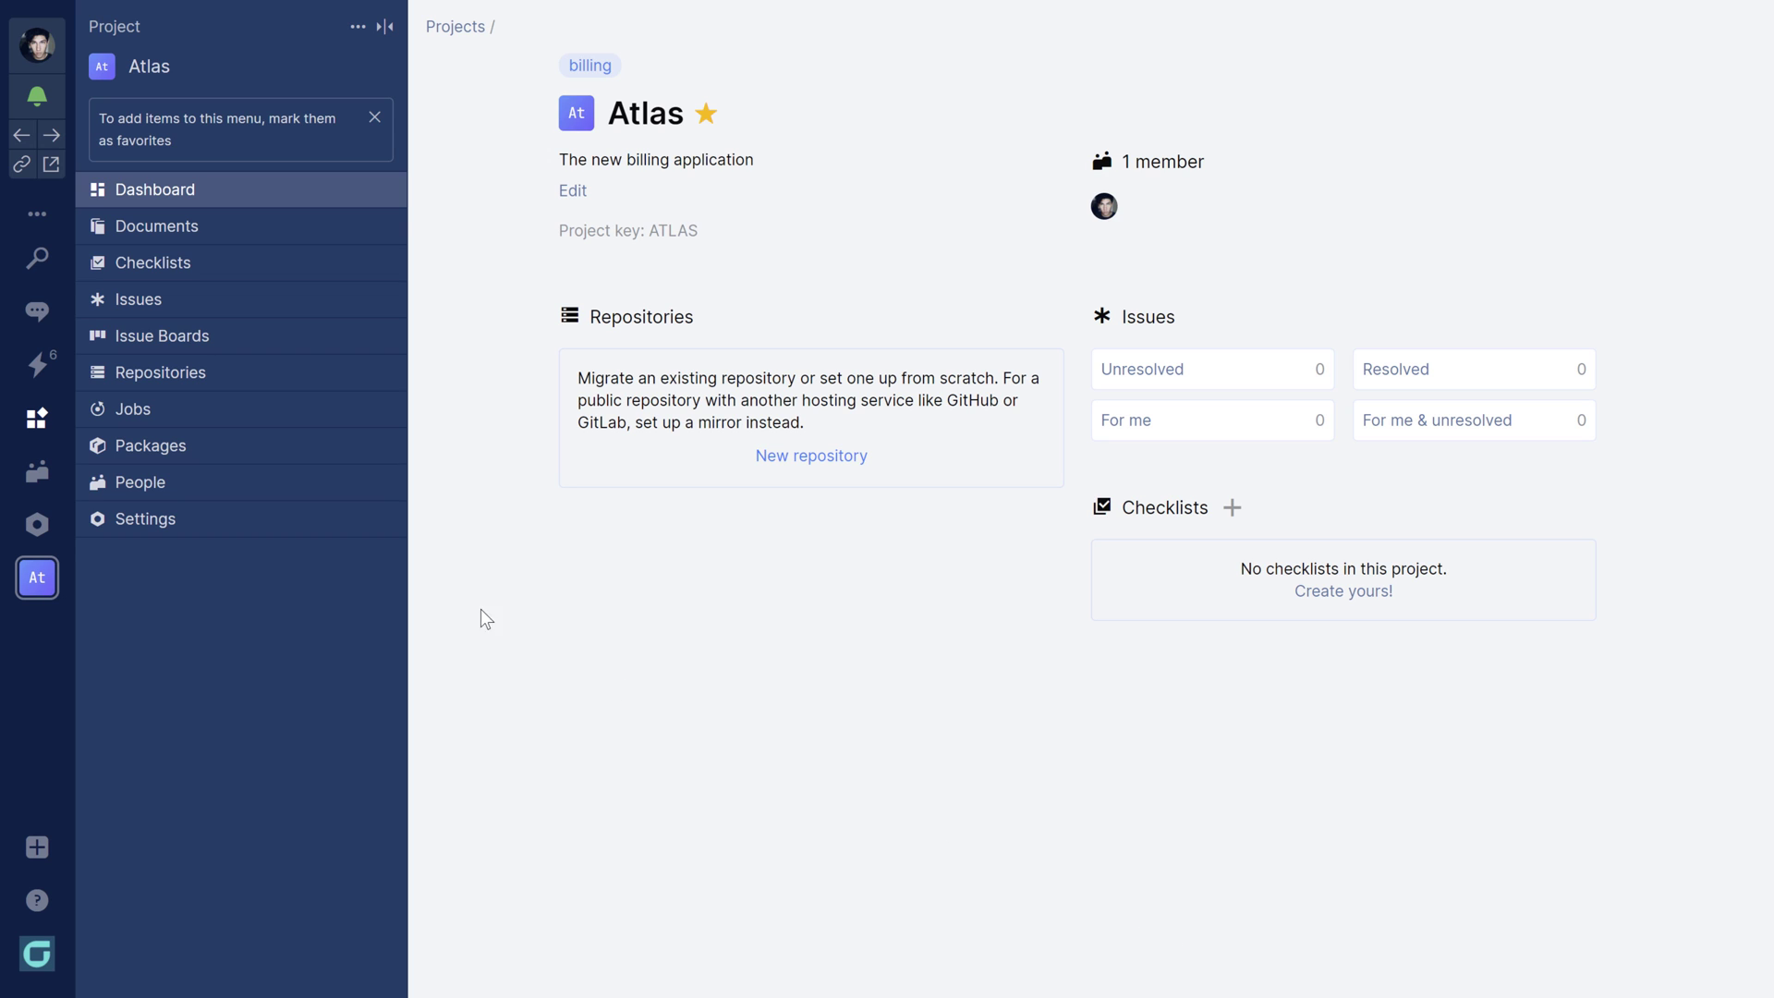
Go to the Atlas project's People page to manage its team.
left_click(141, 483)
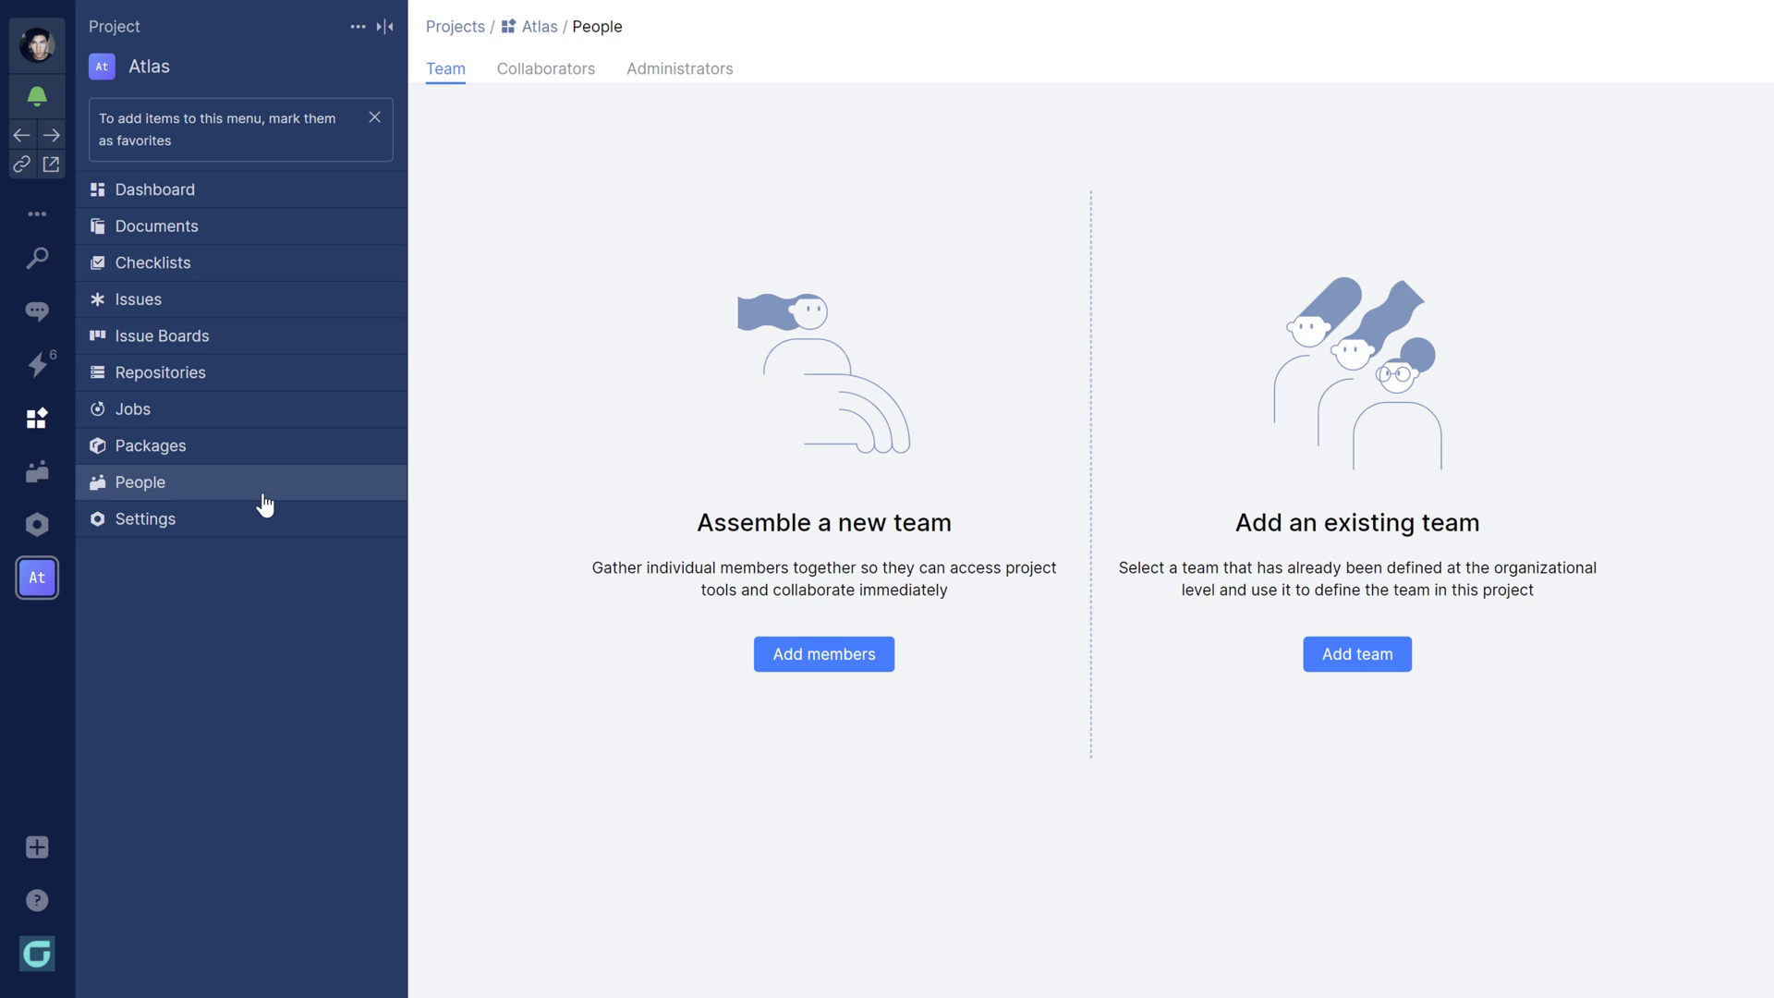
mouse_move(1356, 654)
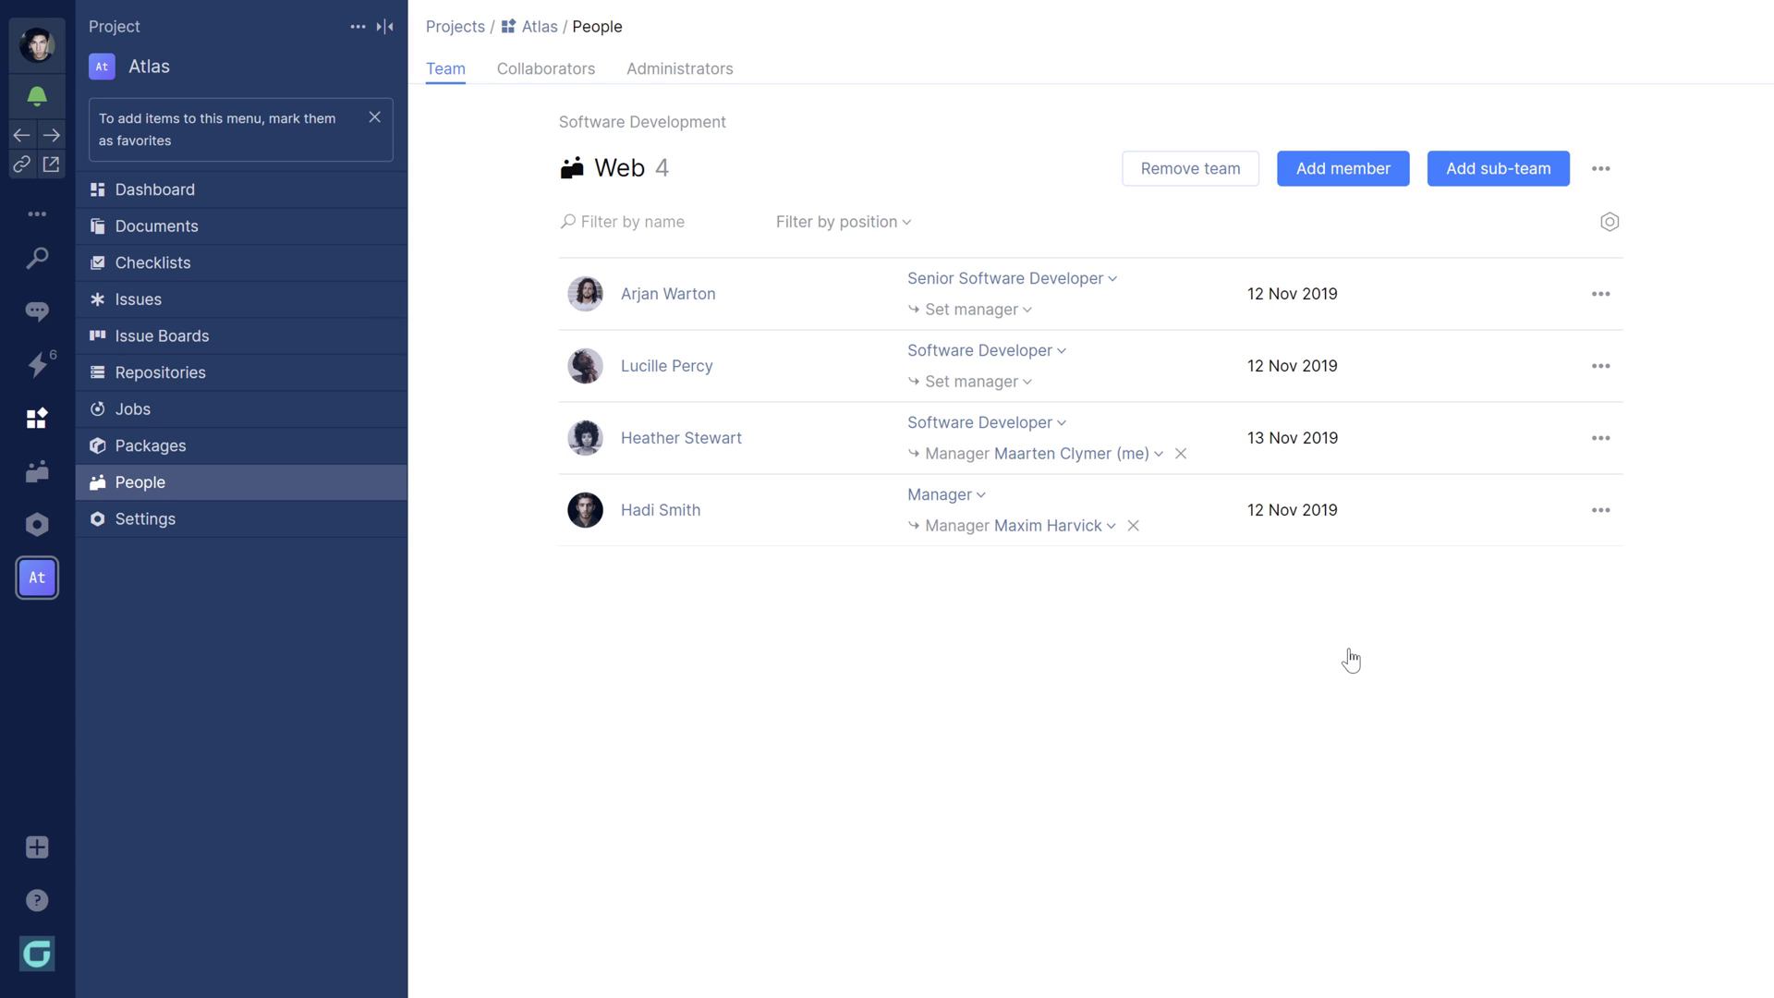
mouse_move(922, 528)
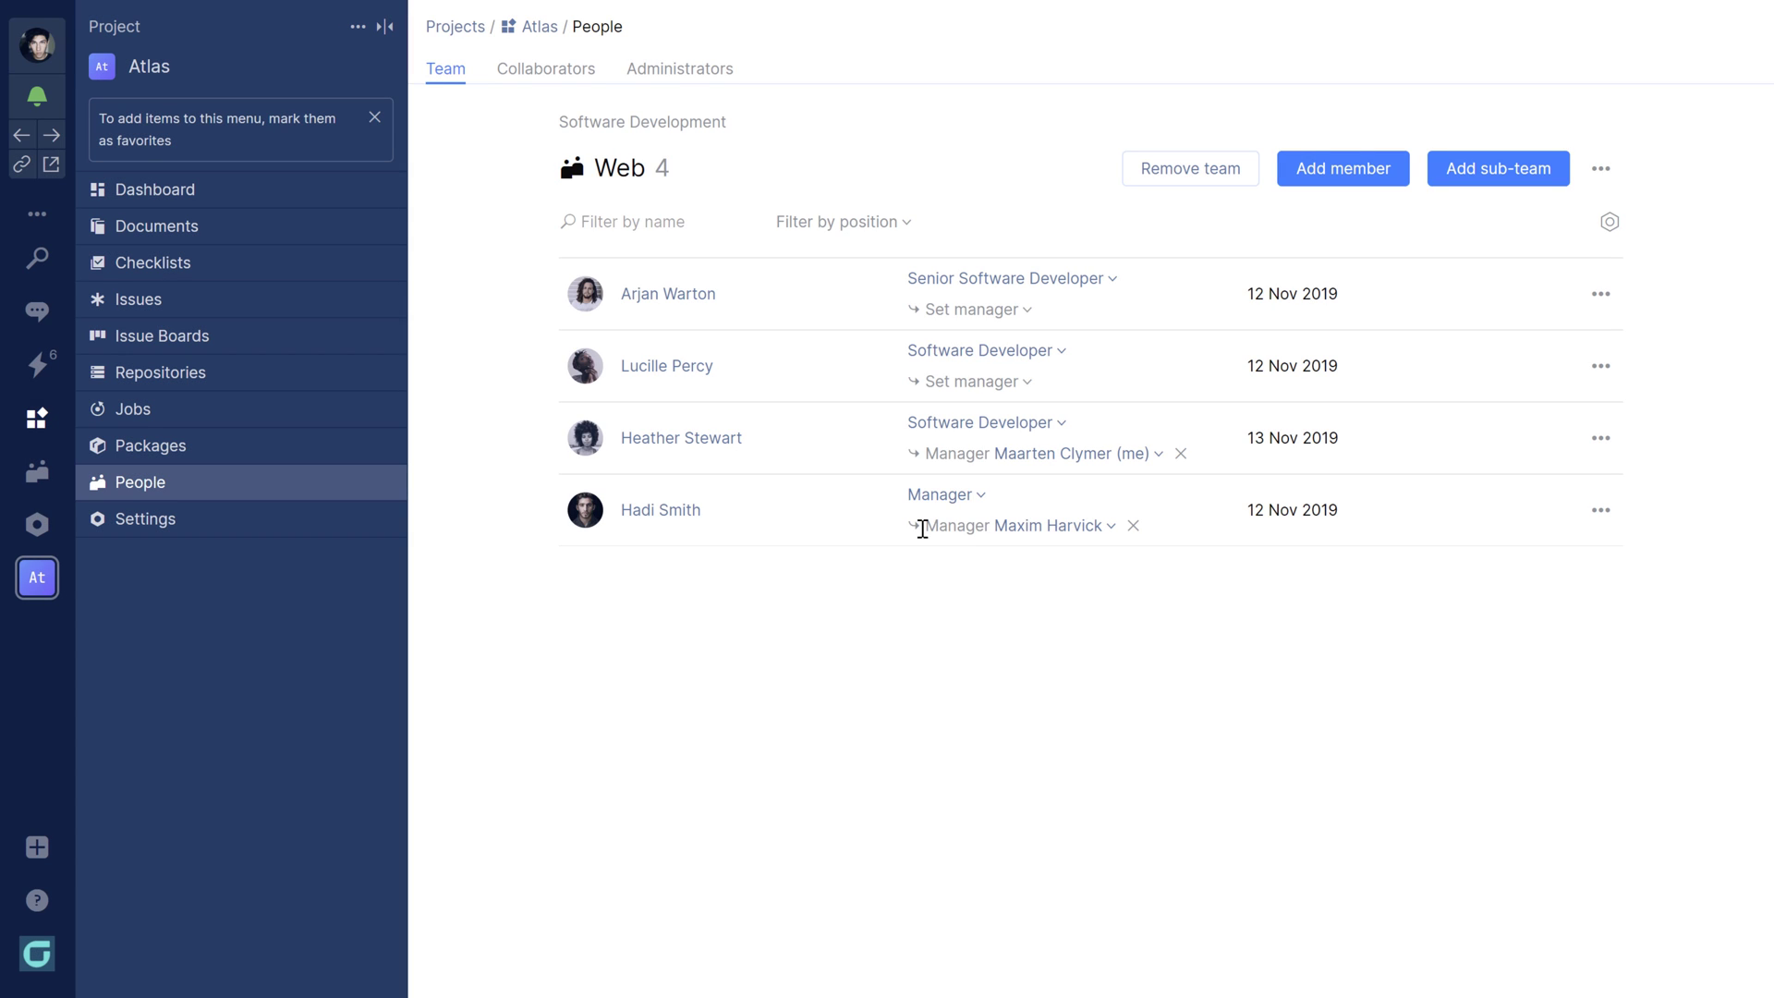
Create a new repository named atlas-app under Atlas's Repositories.
left_click(161, 371)
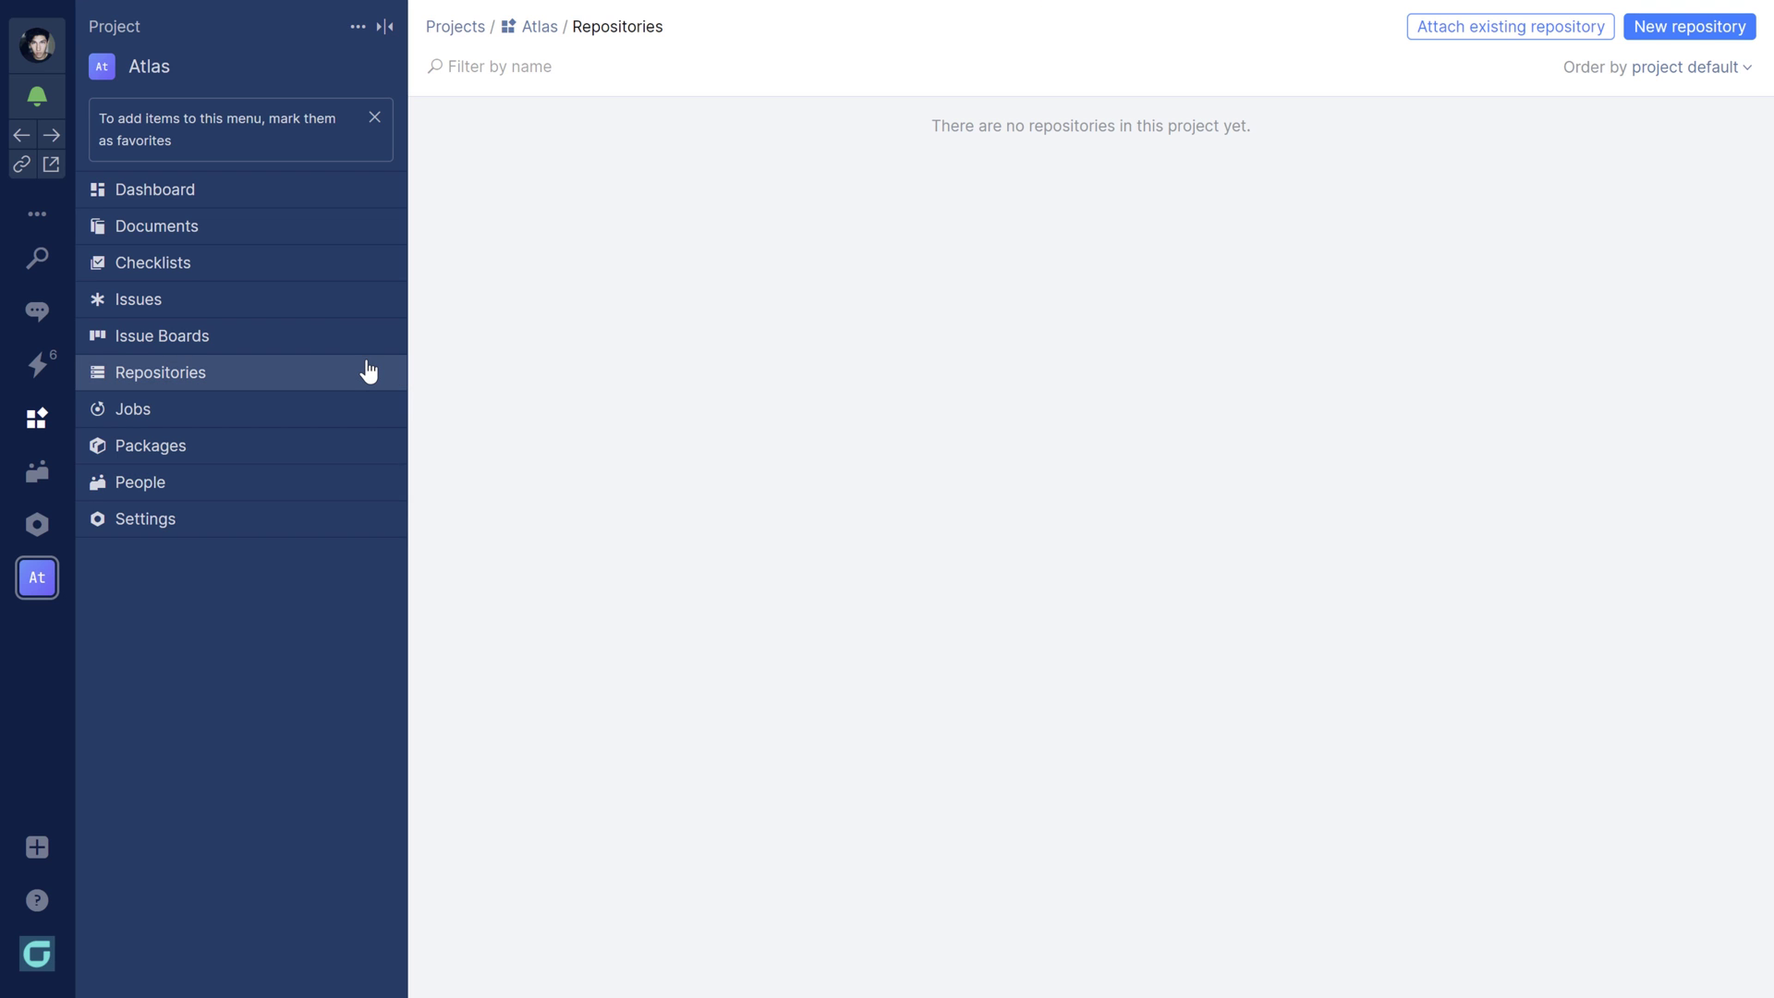
left_click(1687, 26)
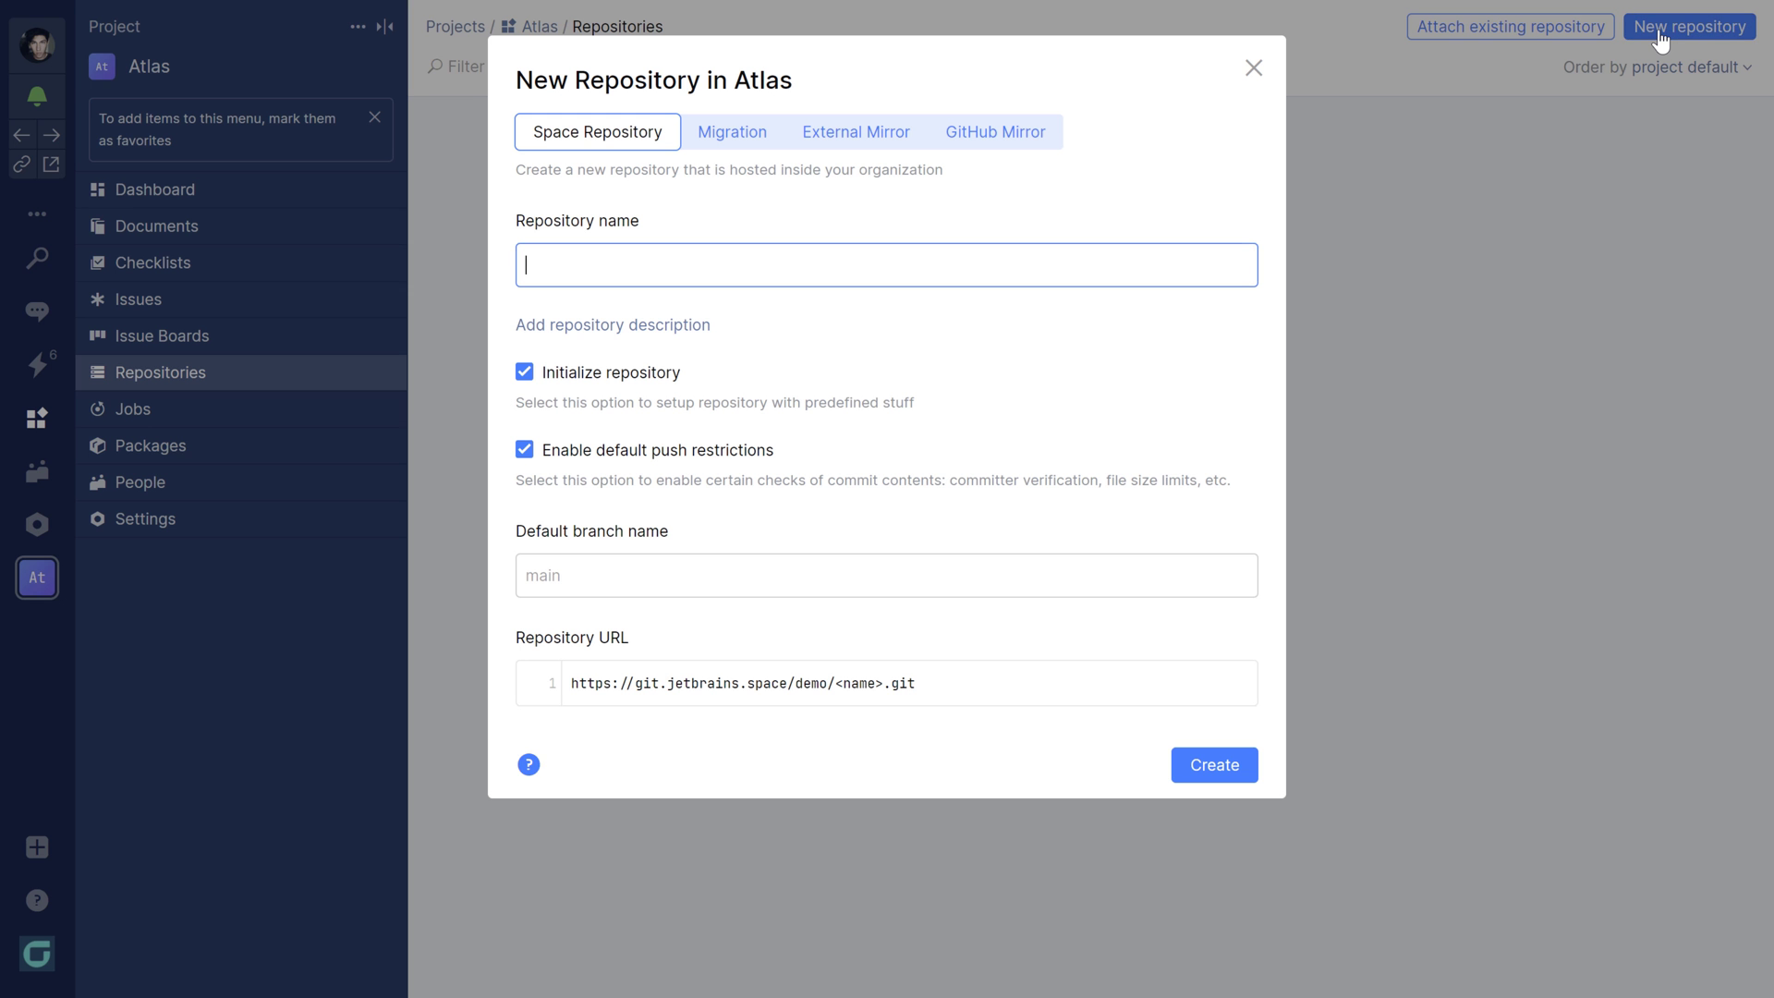
type("atlas-a")
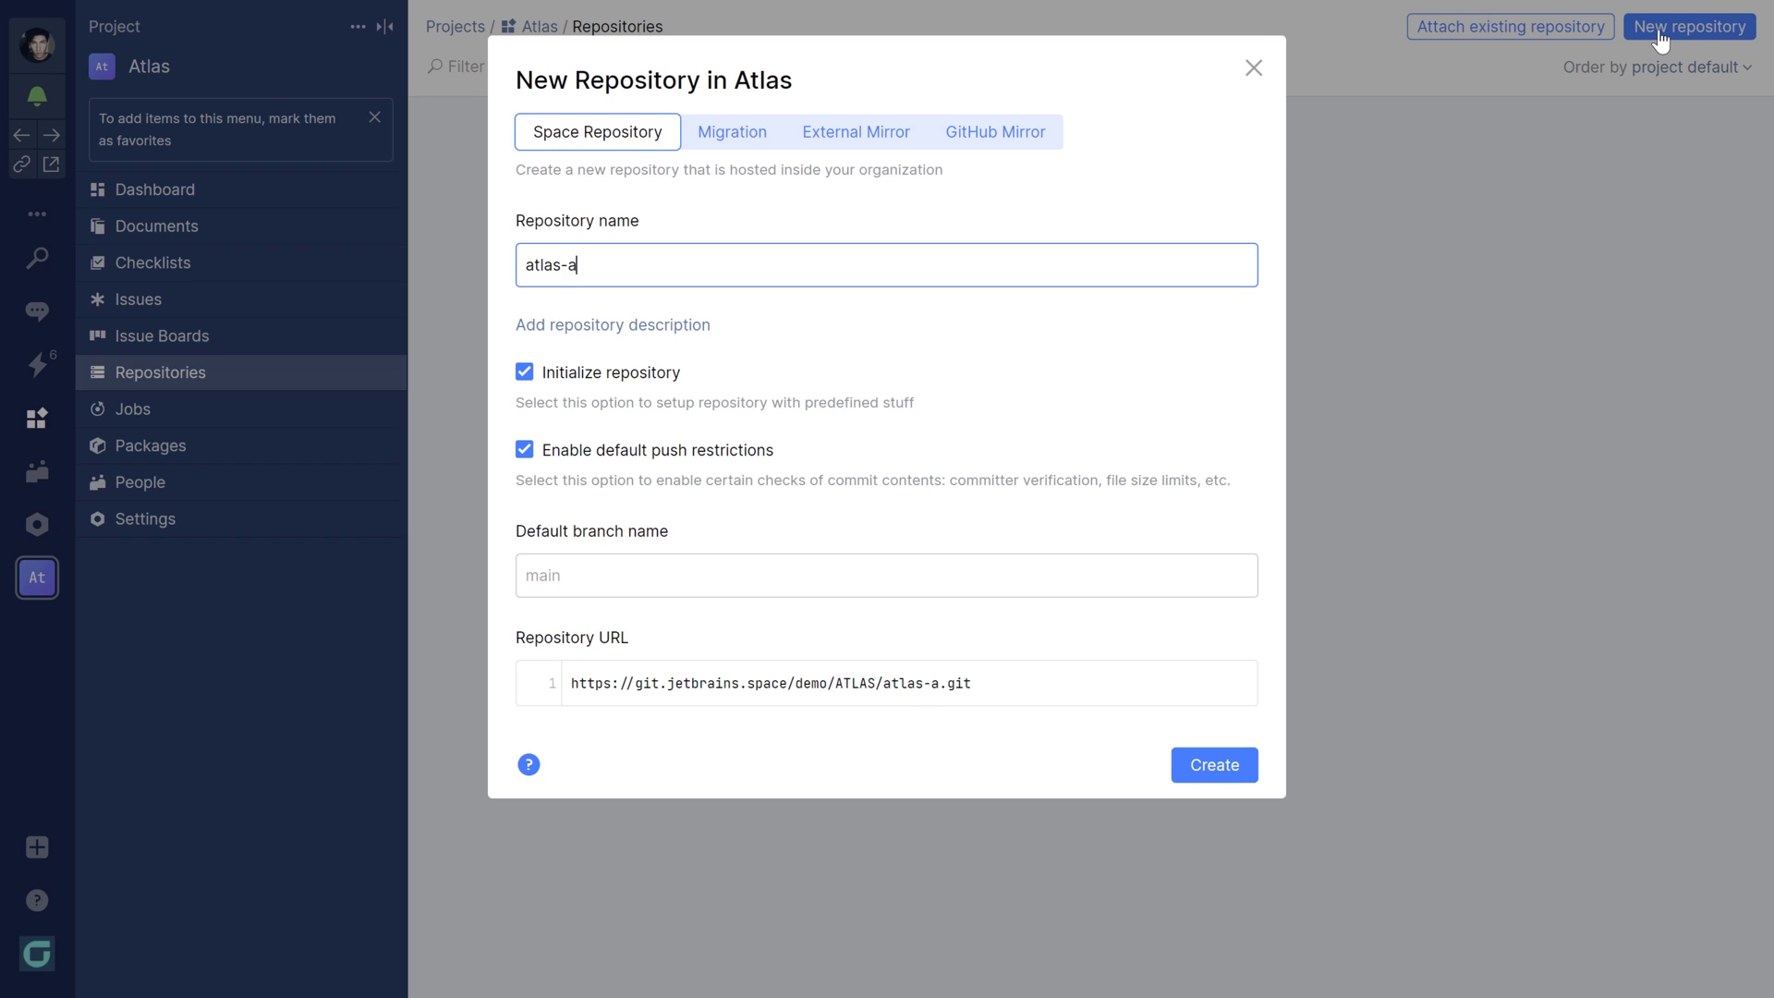
type("pp")
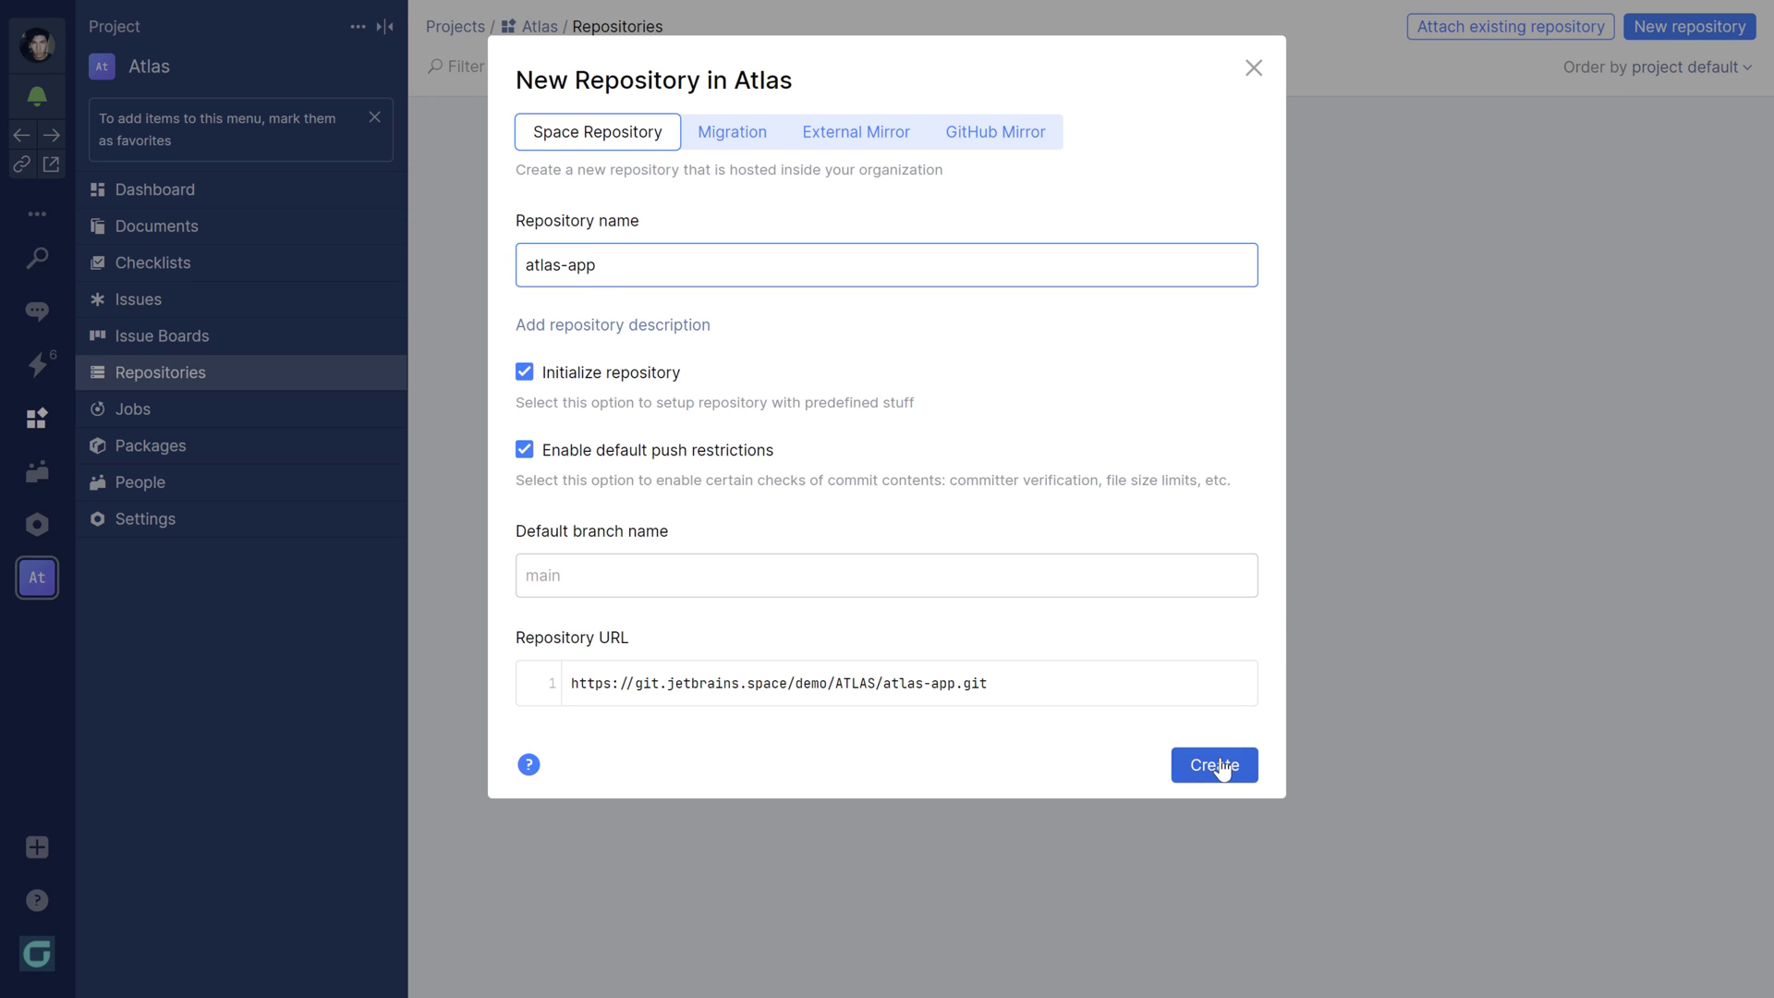
left_click(1212, 765)
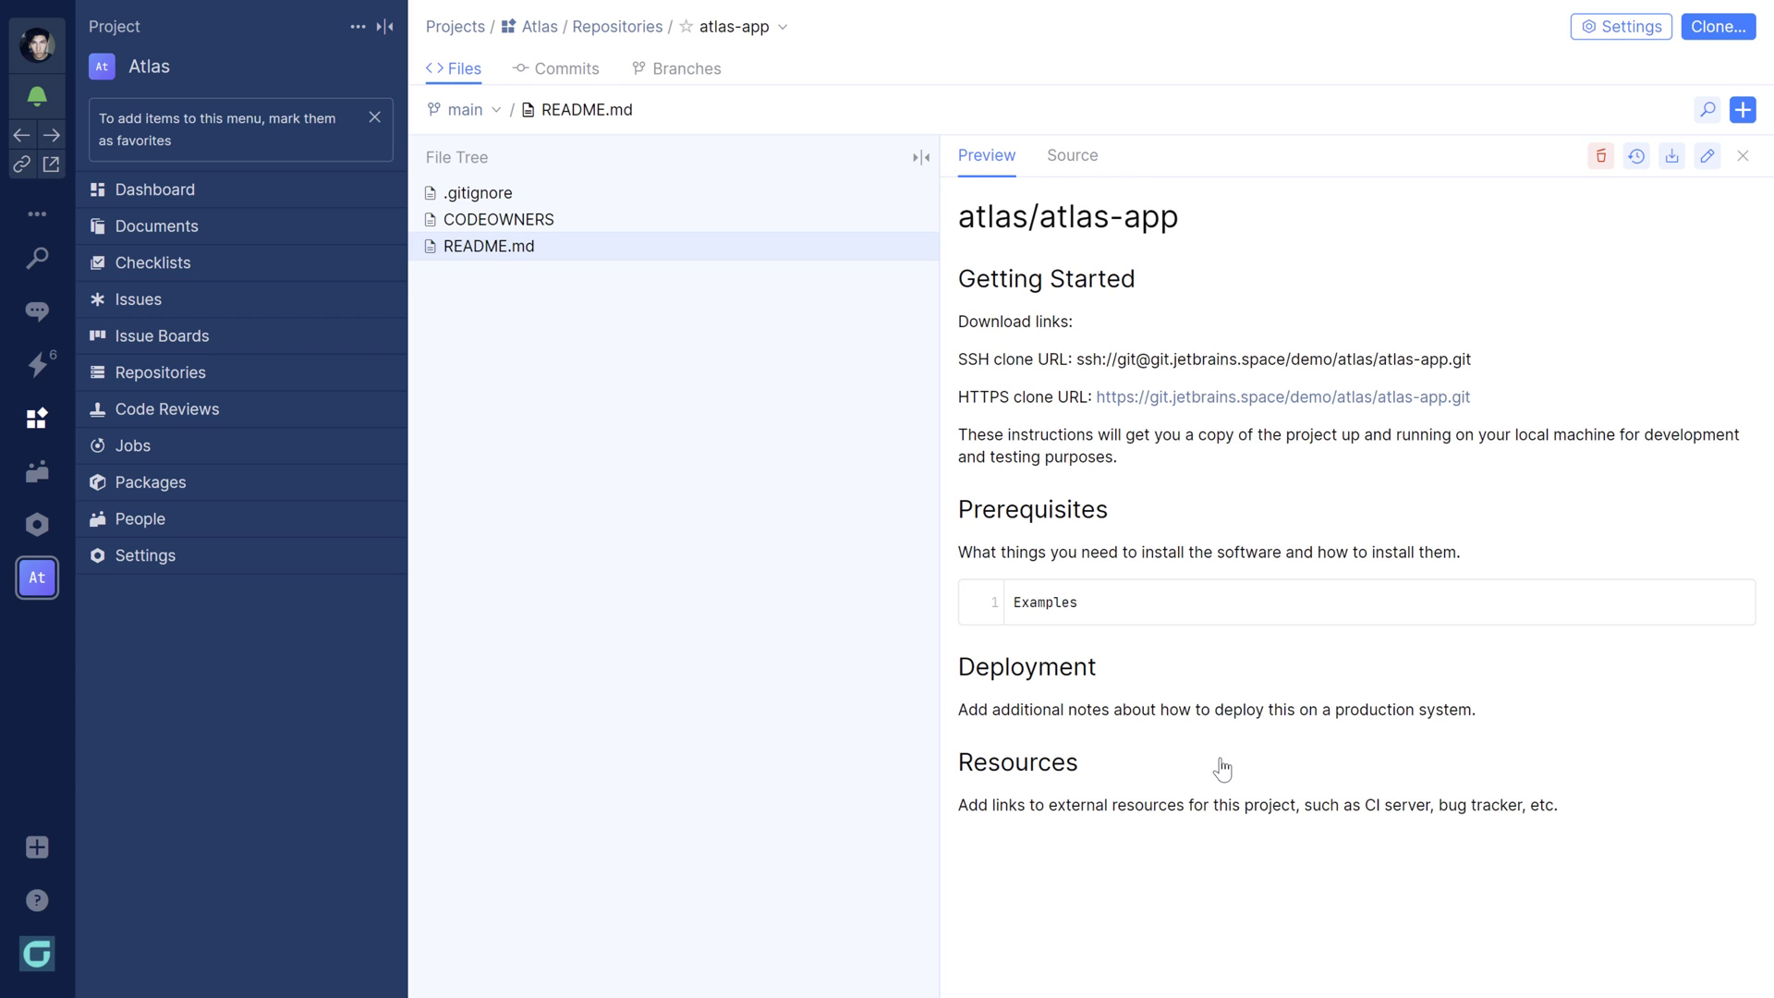
mouse_move(1552, 287)
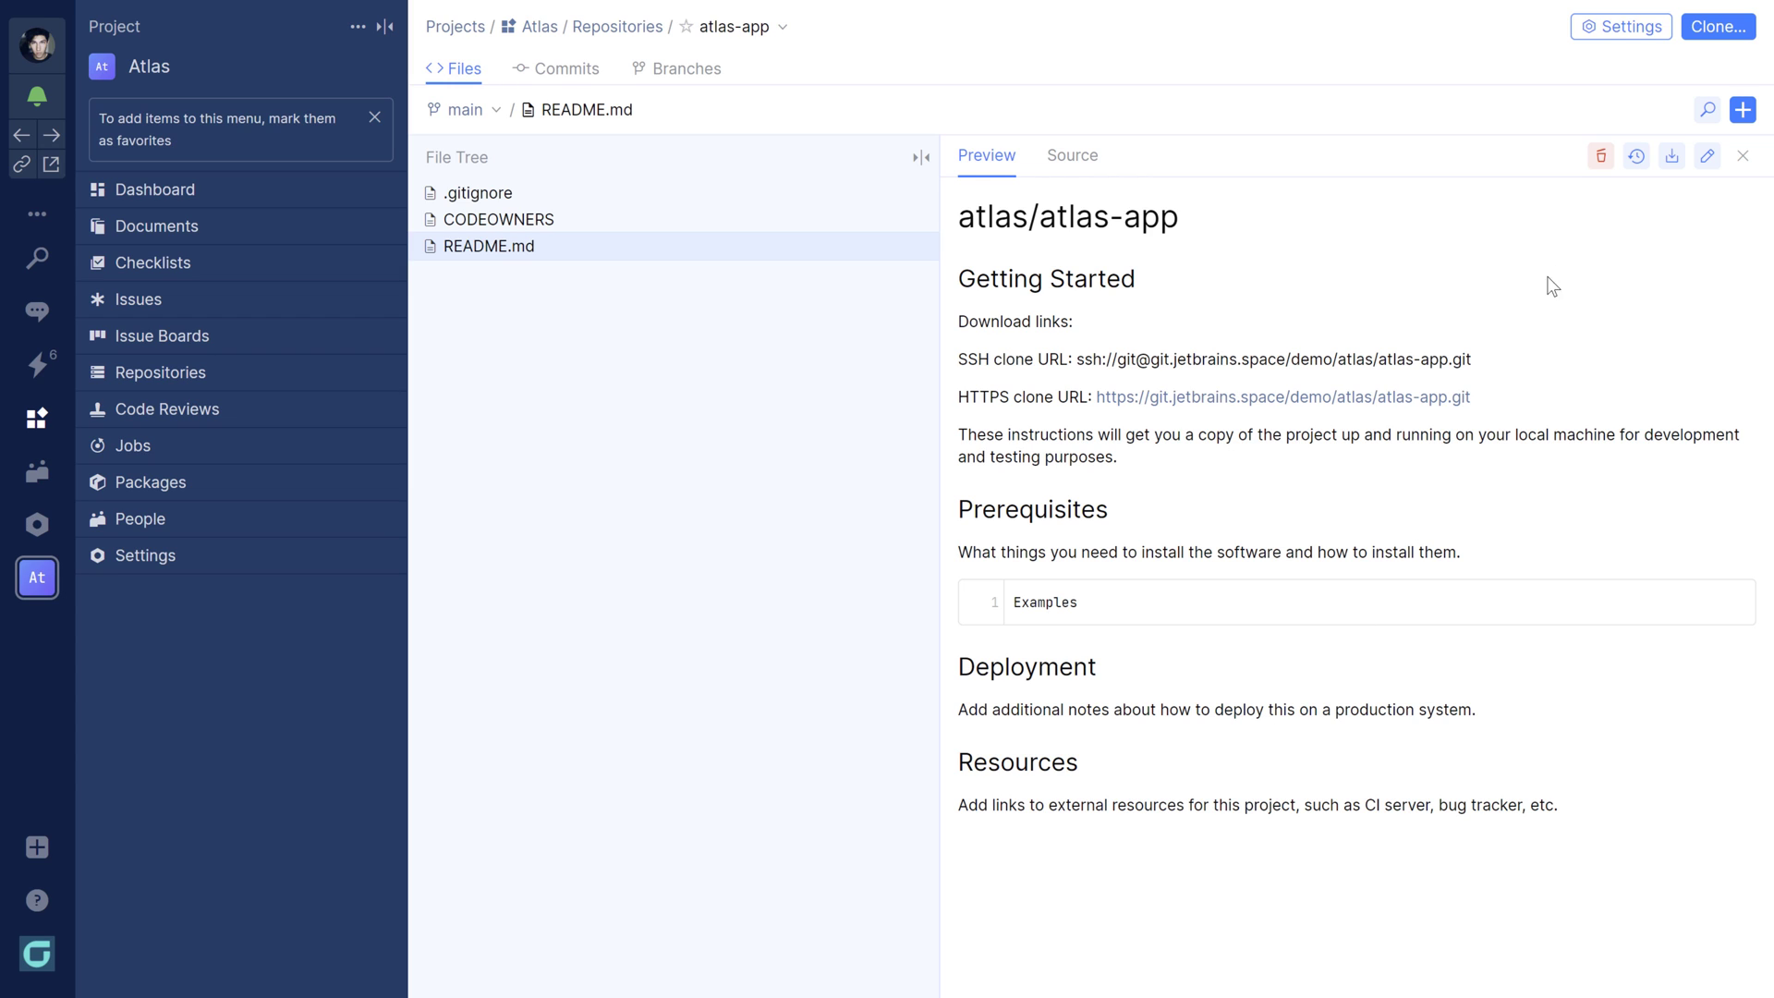
Show atlas-app's clone addresses, then bring up the help and downloads panel.
left_click(1716, 26)
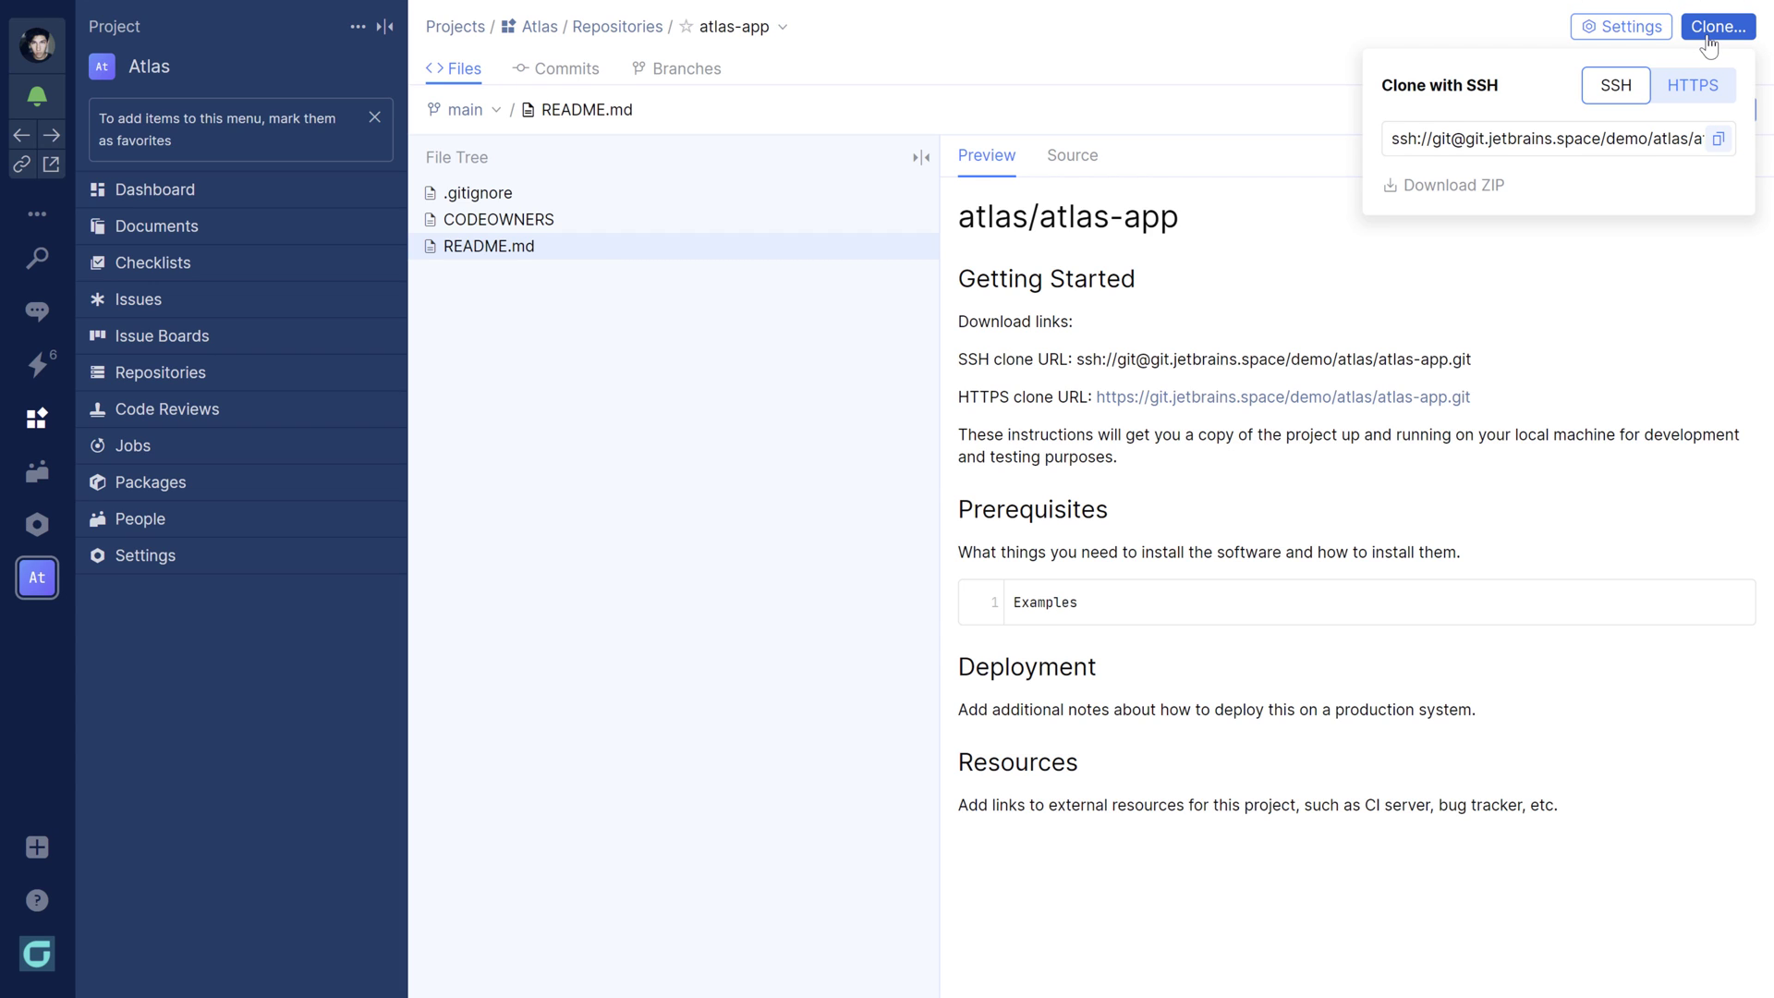
mouse_move(1602, 117)
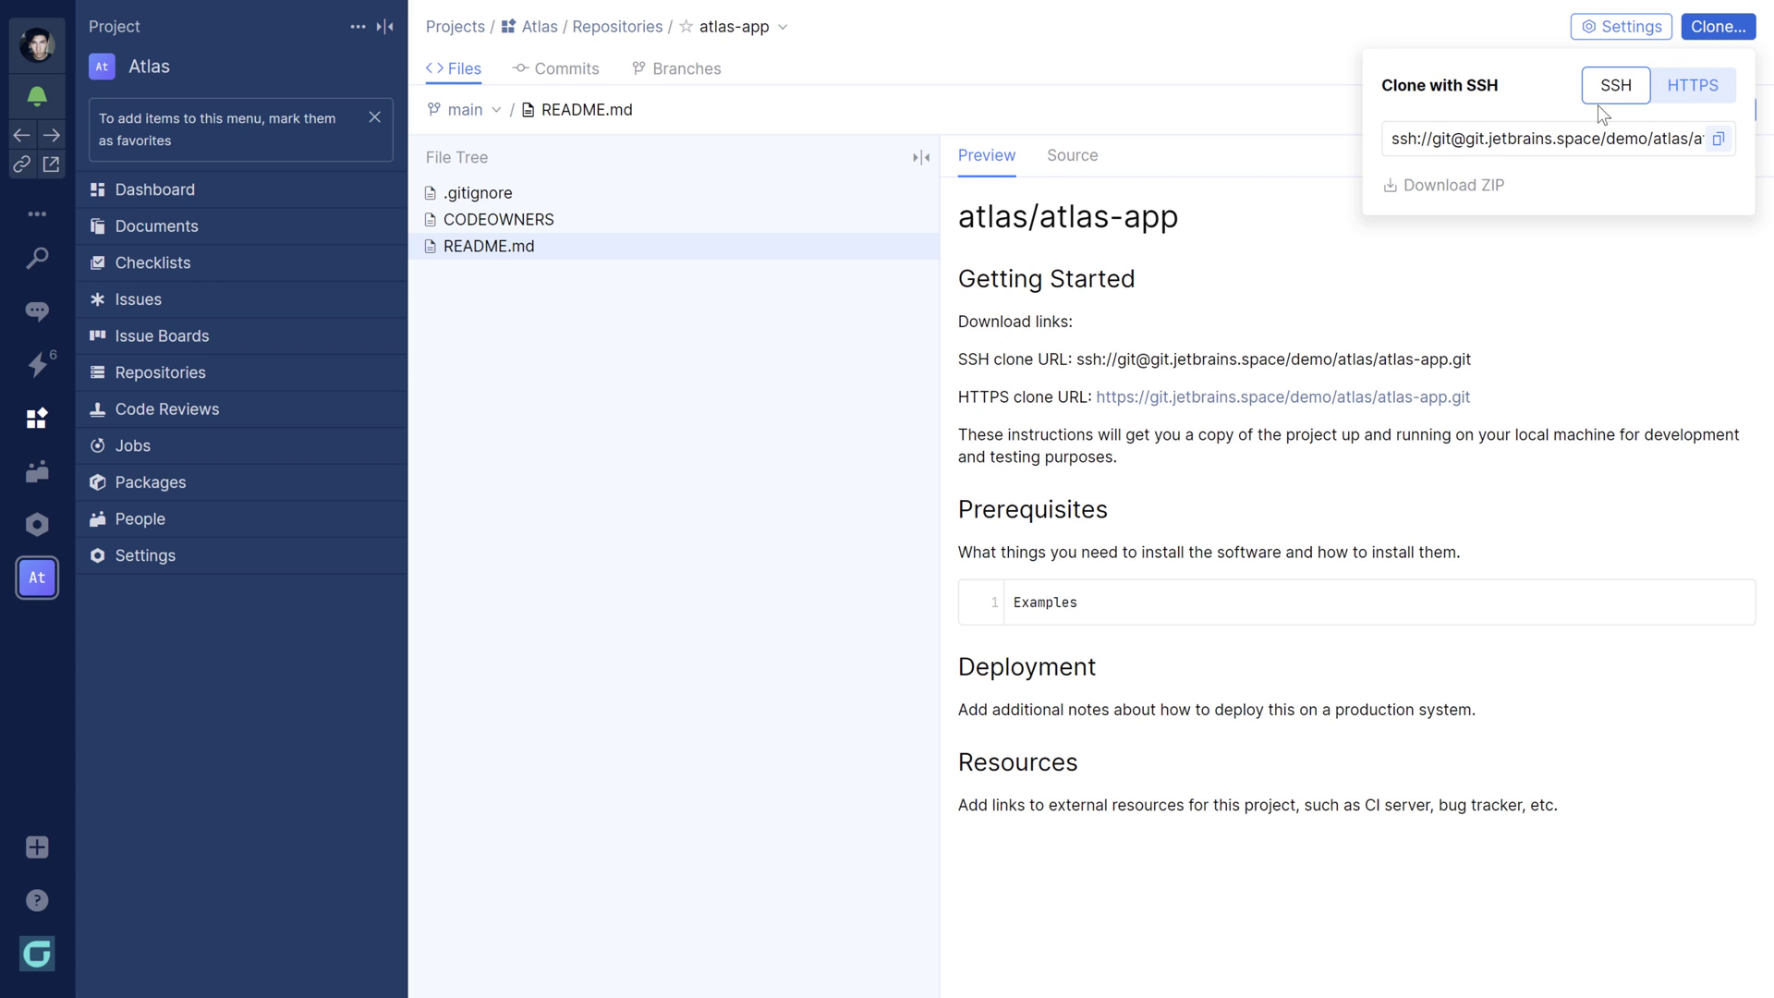
mouse_move(73, 902)
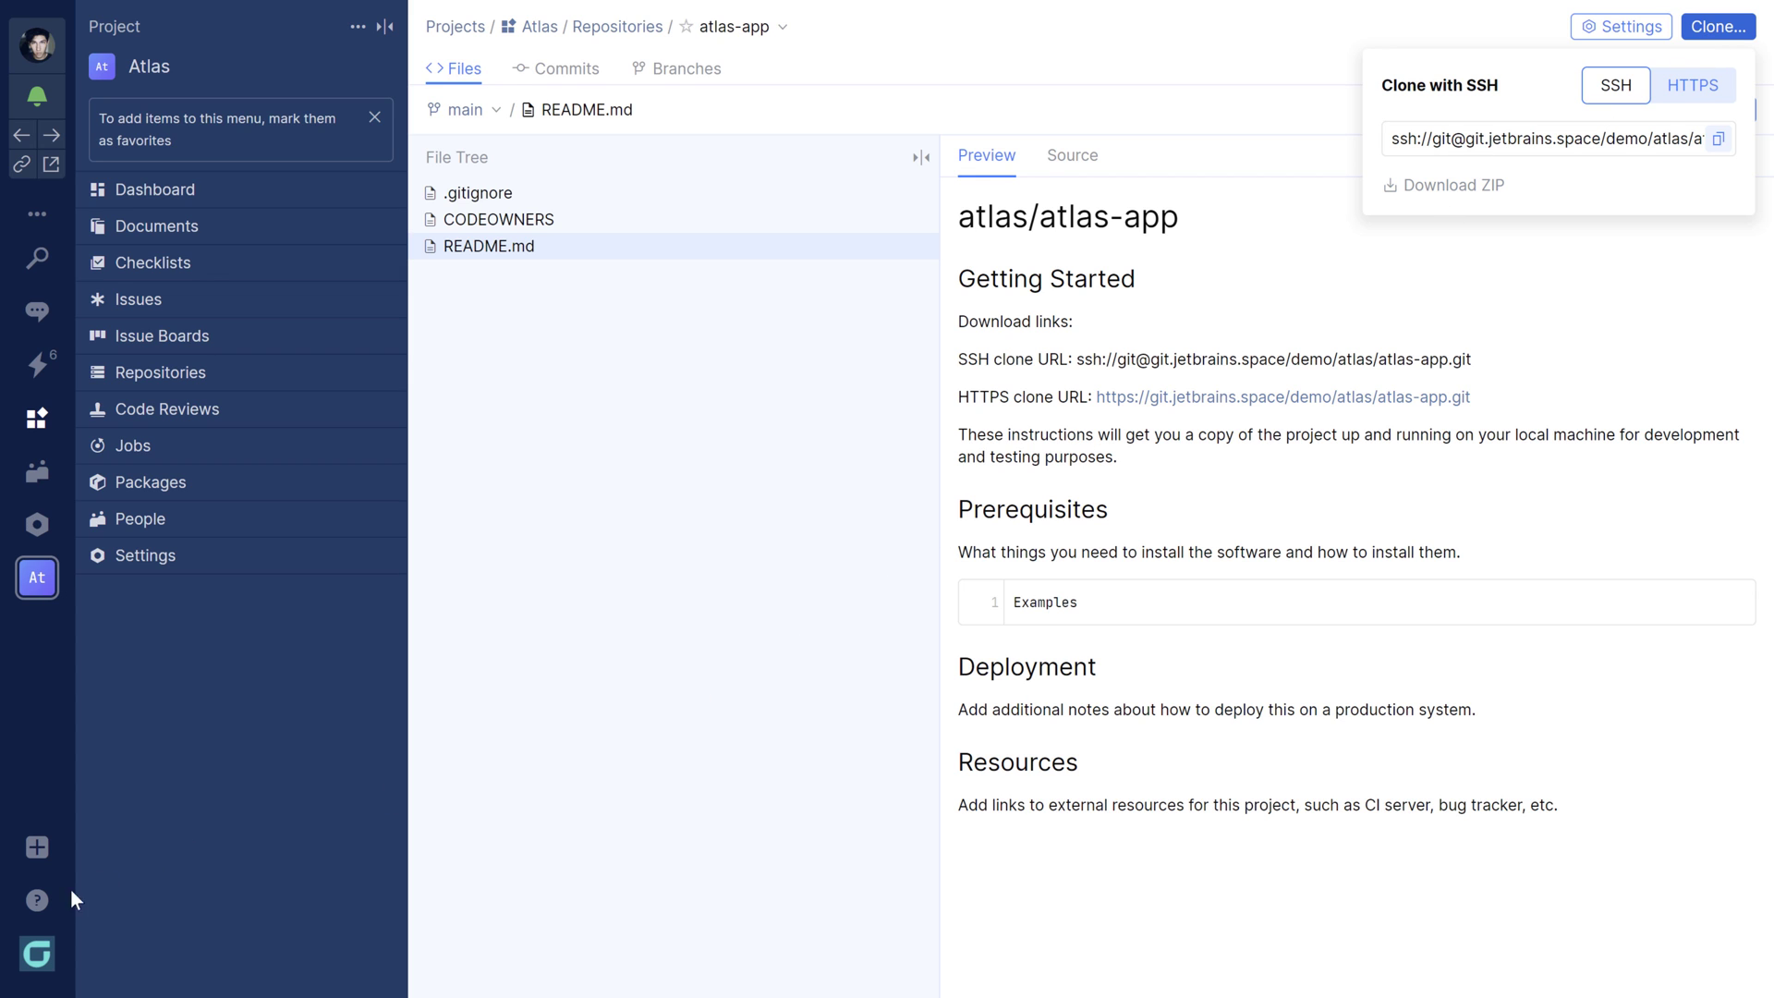
left_click(37, 900)
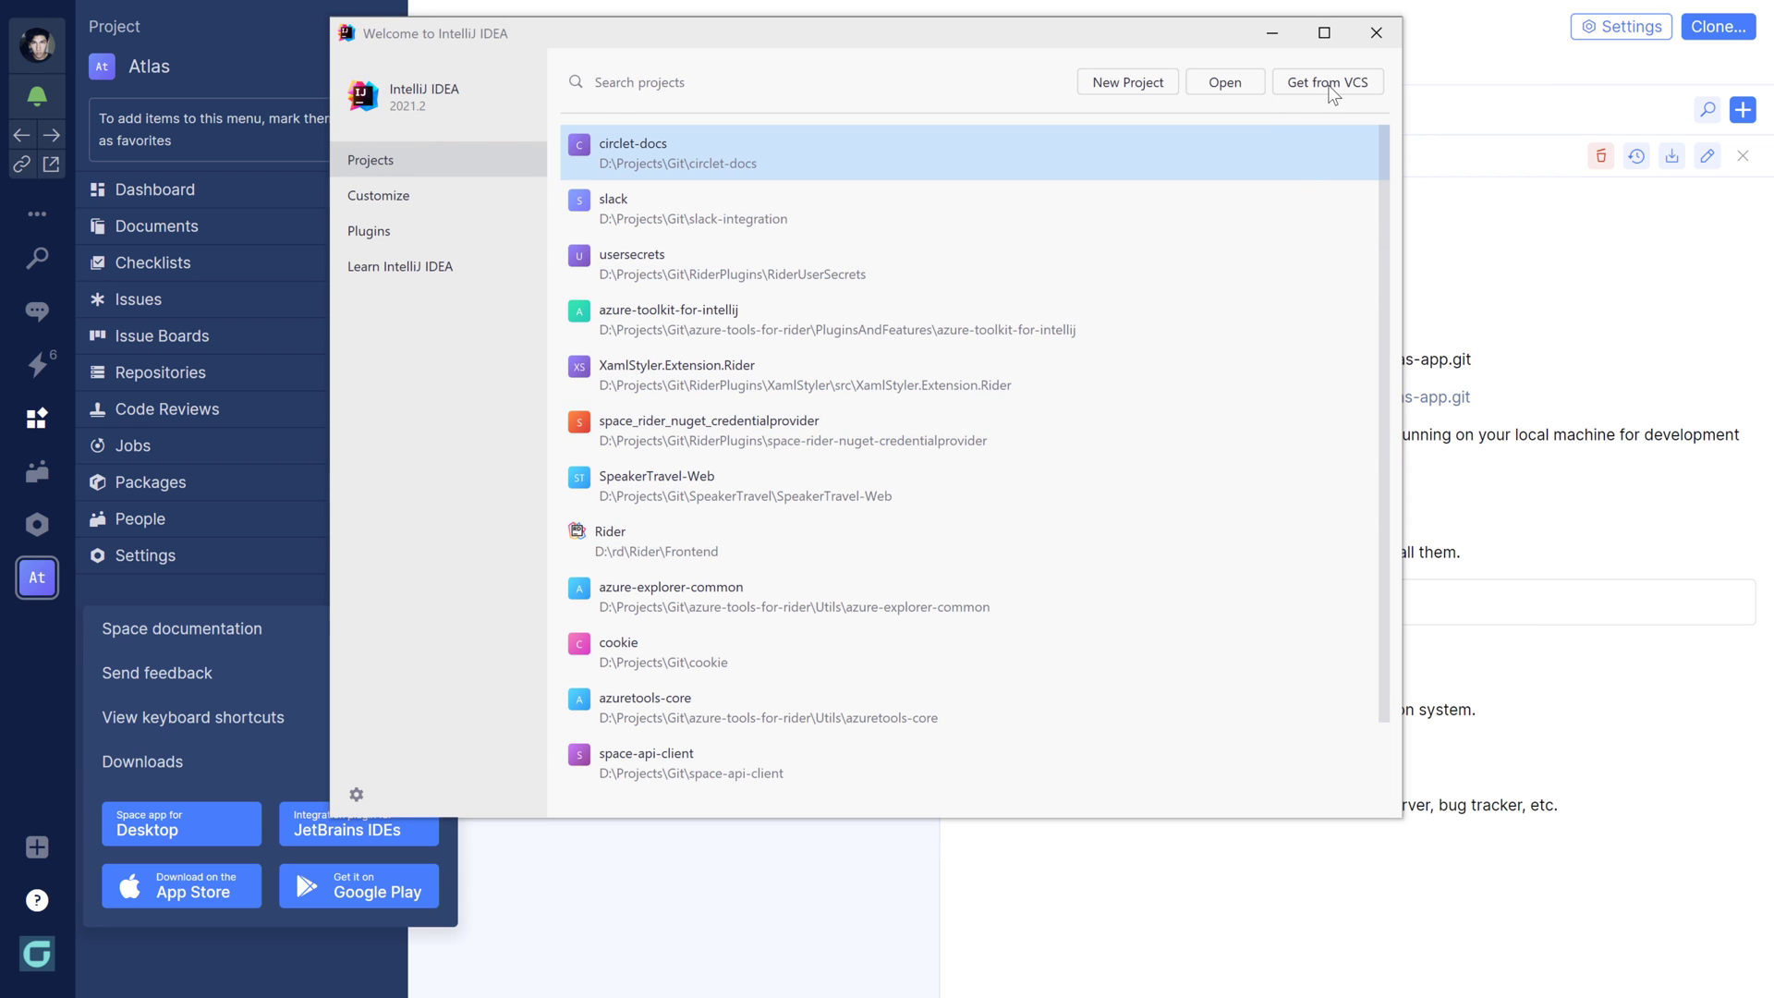
Get atlas-app from Space via Get from VCS, then return to the Atlas overview.
left_click(1327, 82)
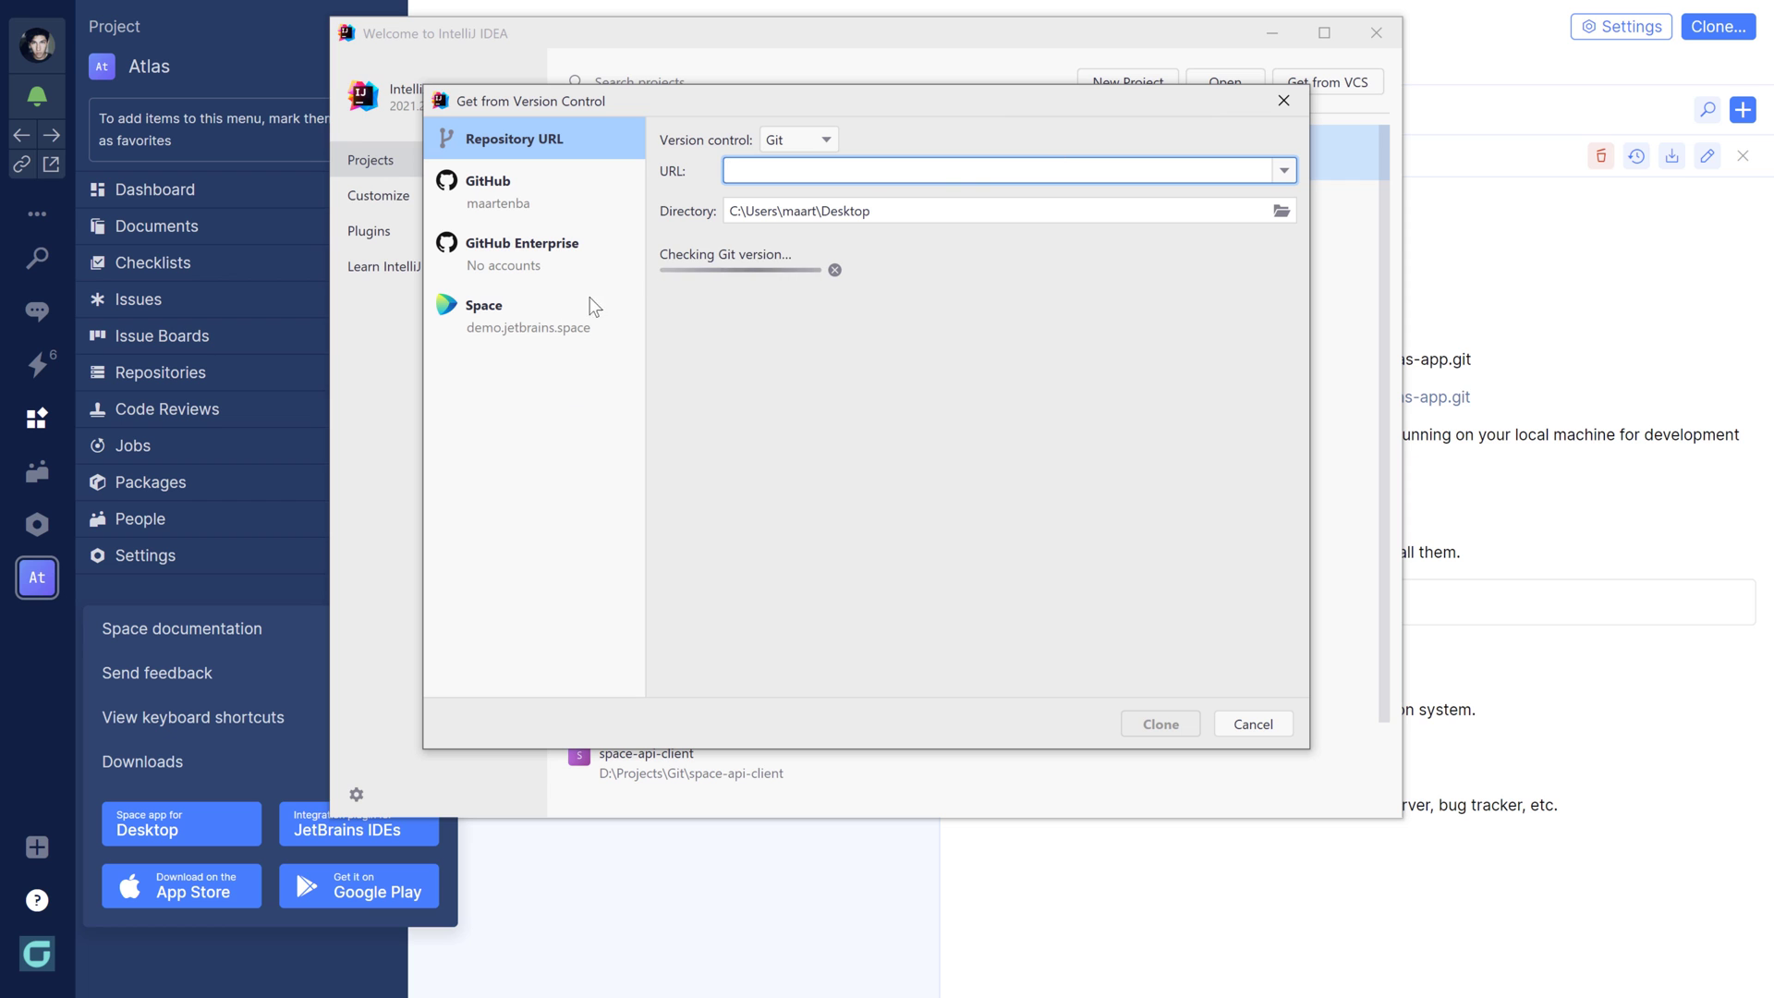
left_click(482, 314)
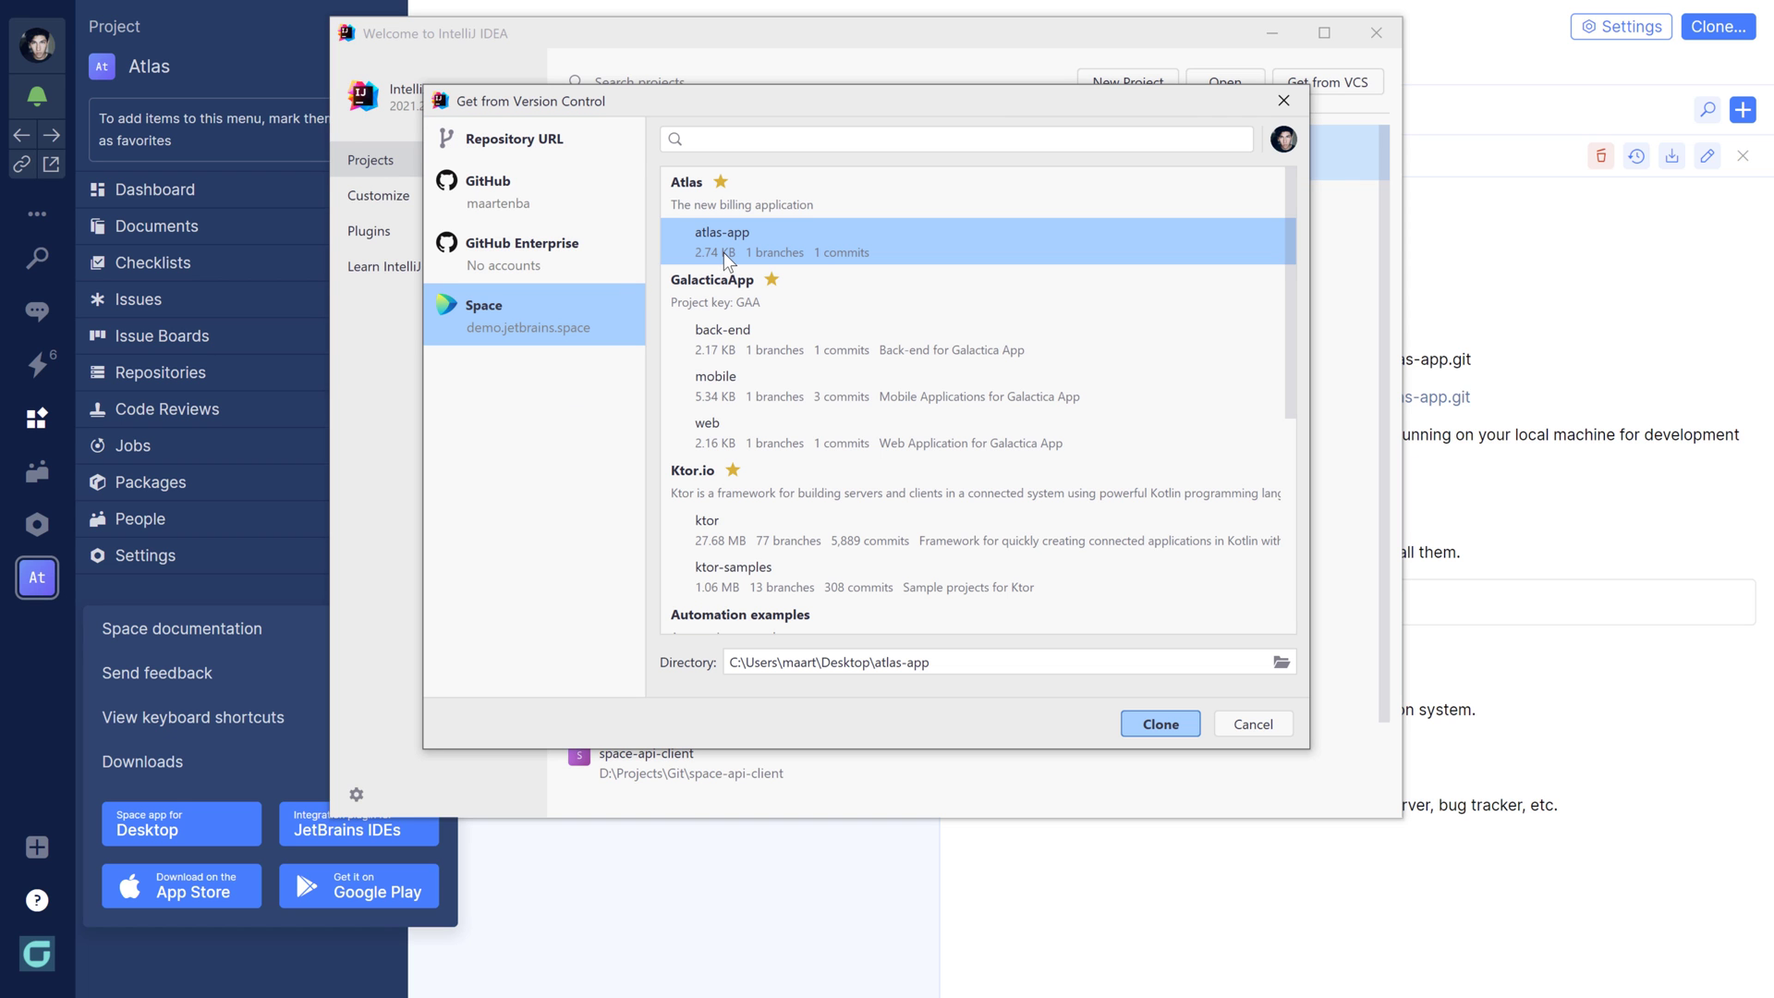
left_click(1158, 723)
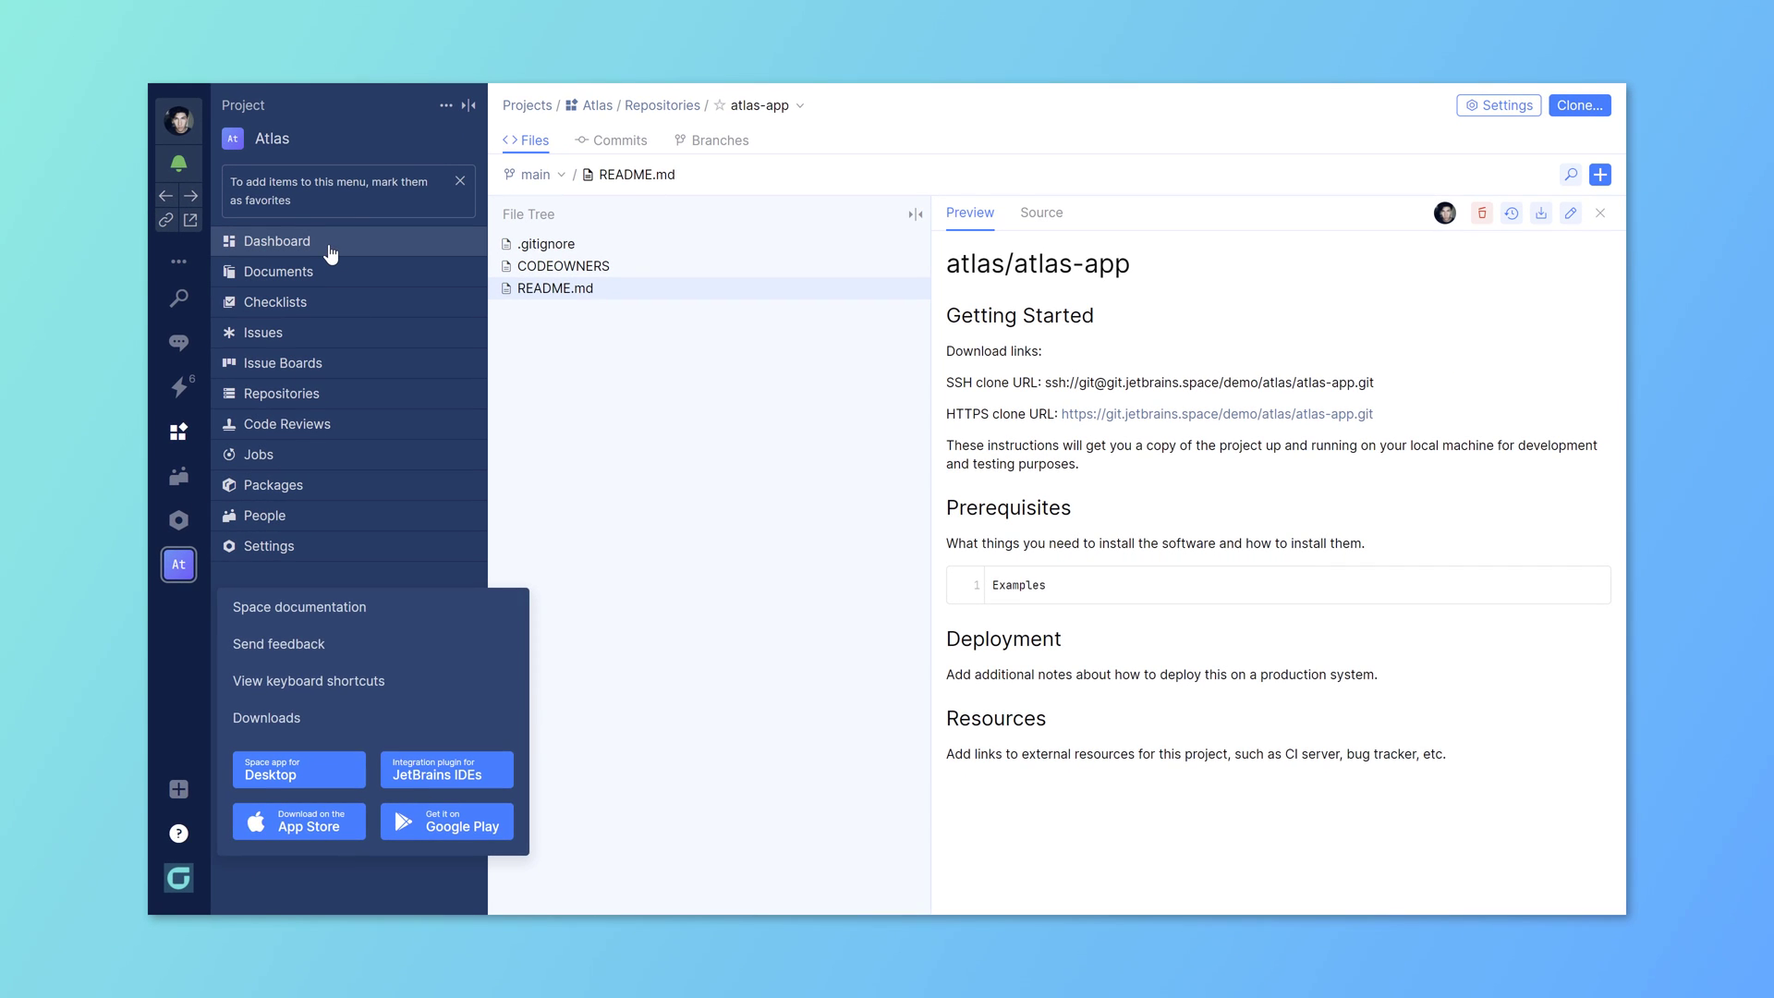
left_click(275, 240)
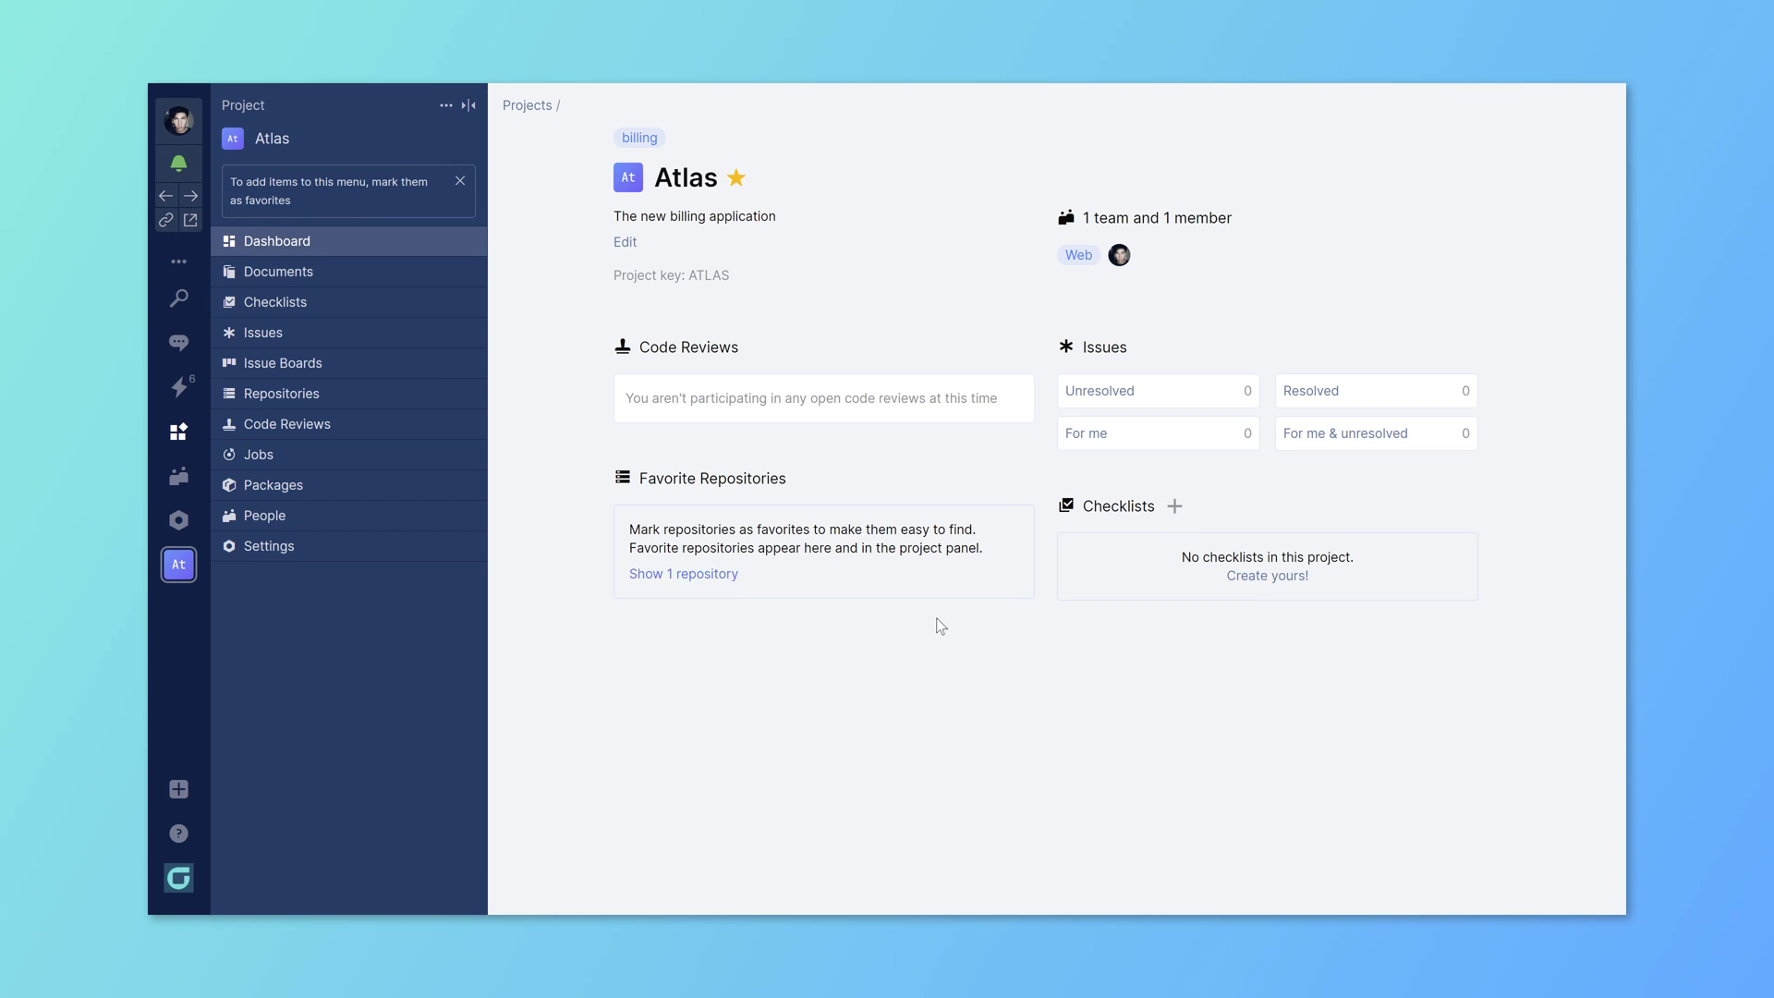
mouse_move(1031, 702)
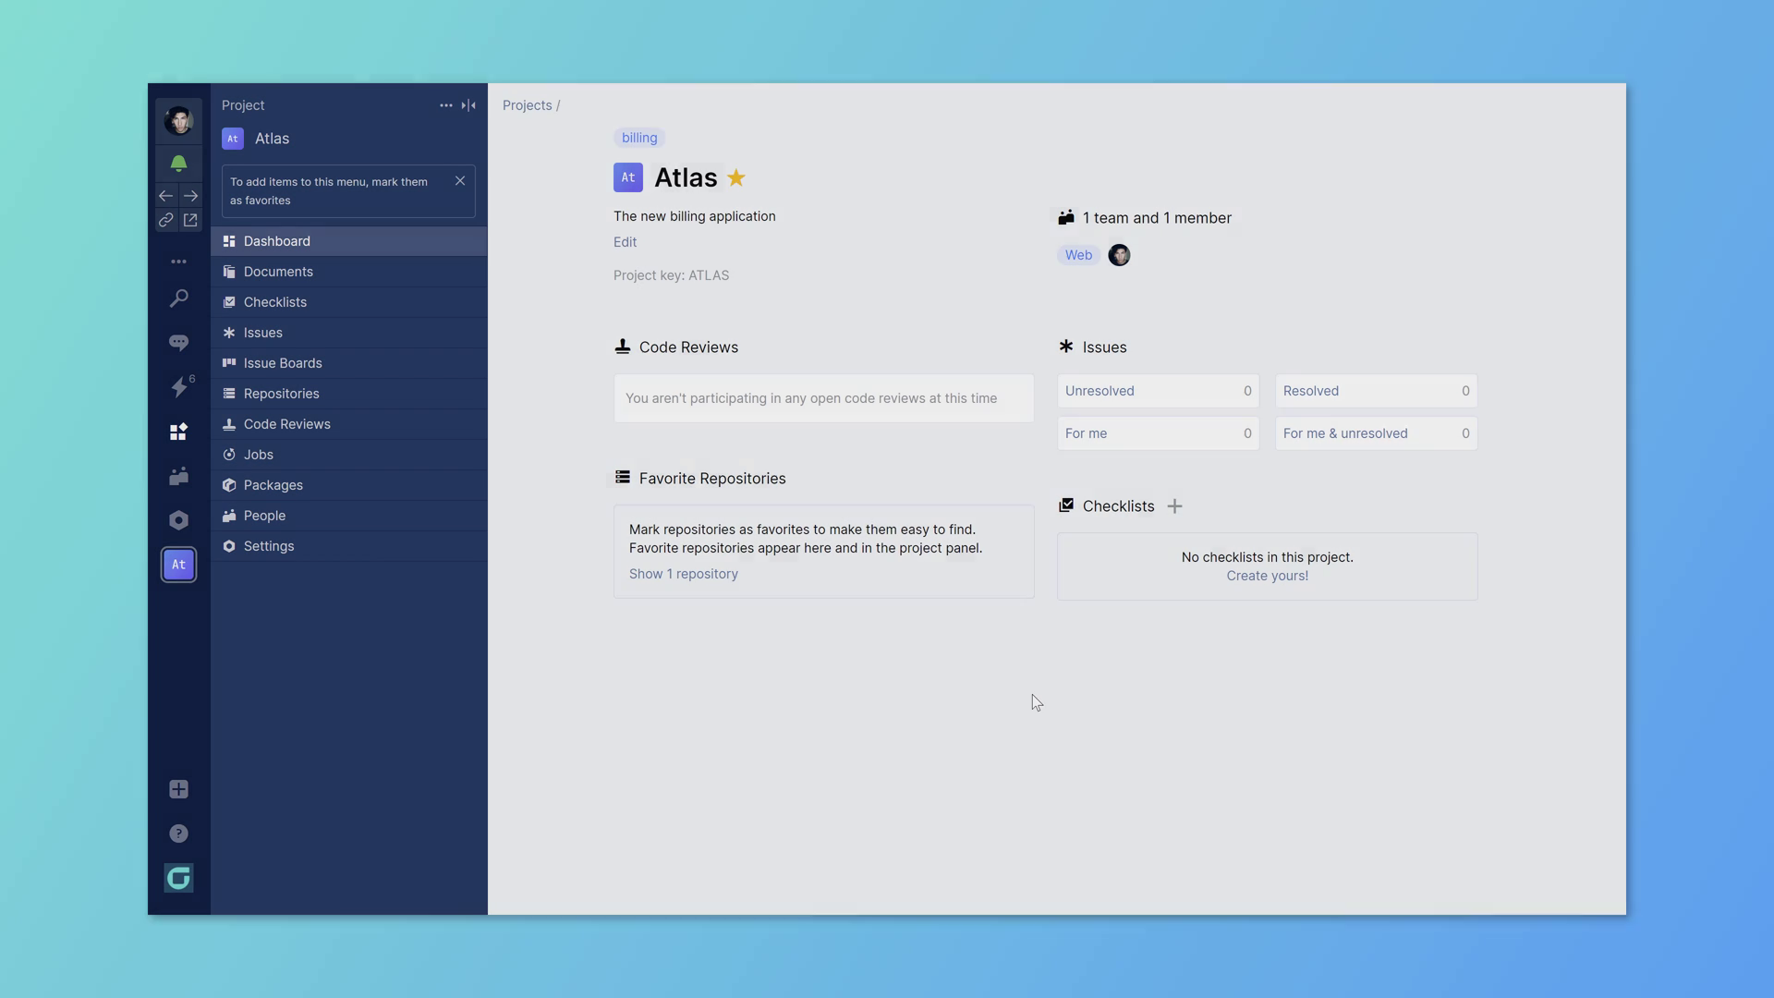